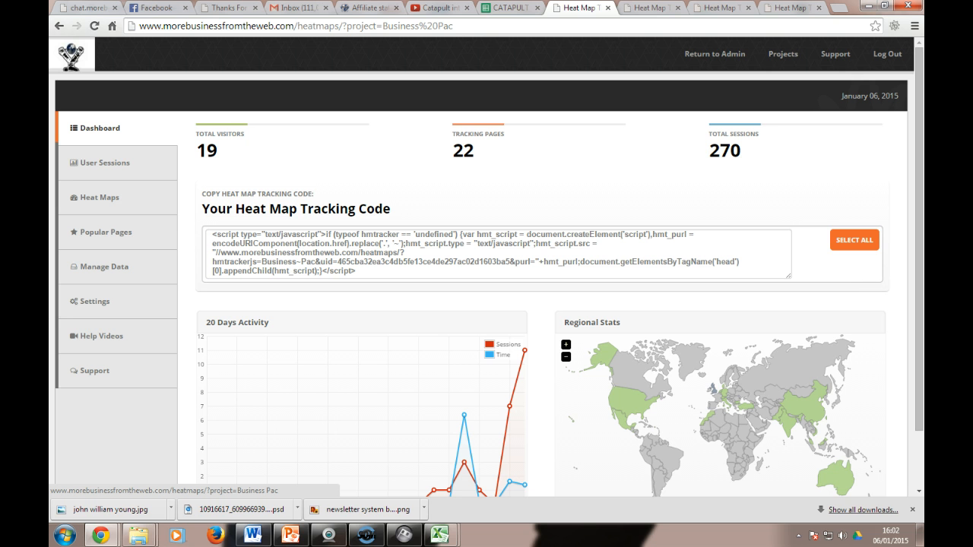
{"action": "mouse_move", "coordinate": [453, 128]}
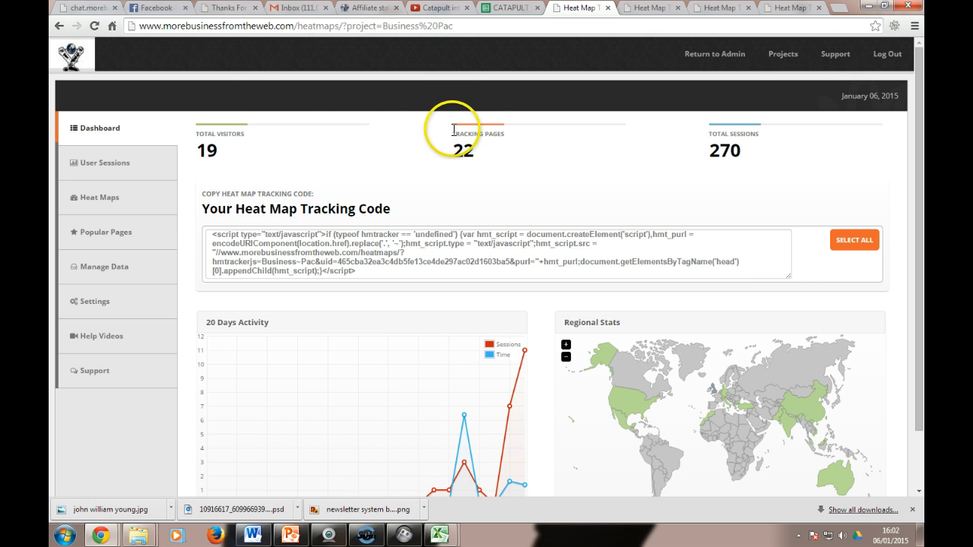
{"action": "mouse_move", "coordinate": [176, 173]}
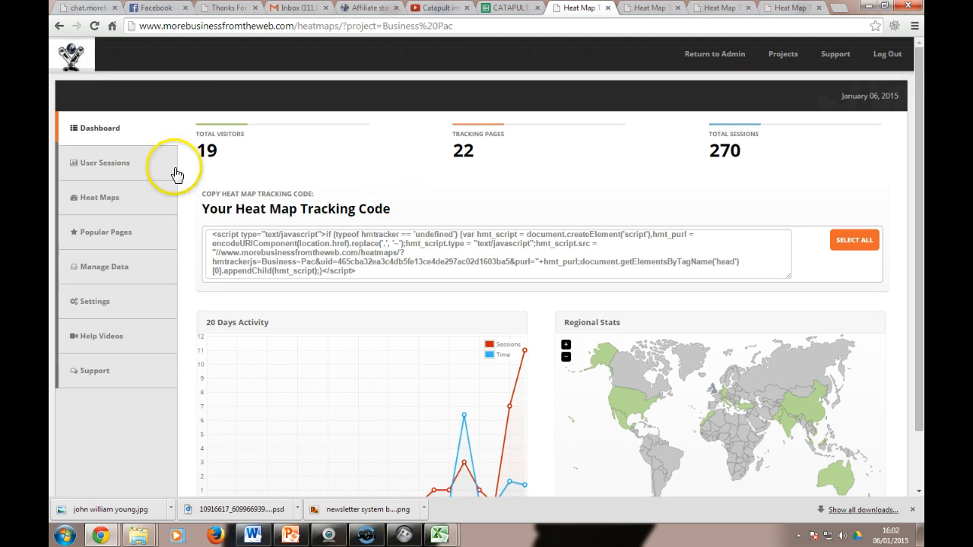
{"action": "mouse_move", "coordinate": [258, 179]}
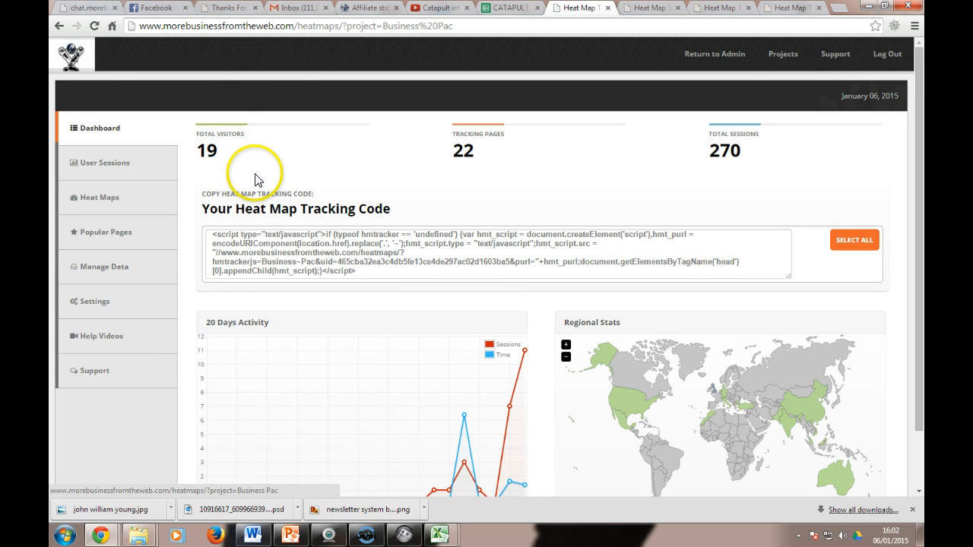
Step: Select the entire script in the Your Heat Map Tracking Code box
{"action": "scroll", "scroll_direction": "down", "scroll_amount": 3}
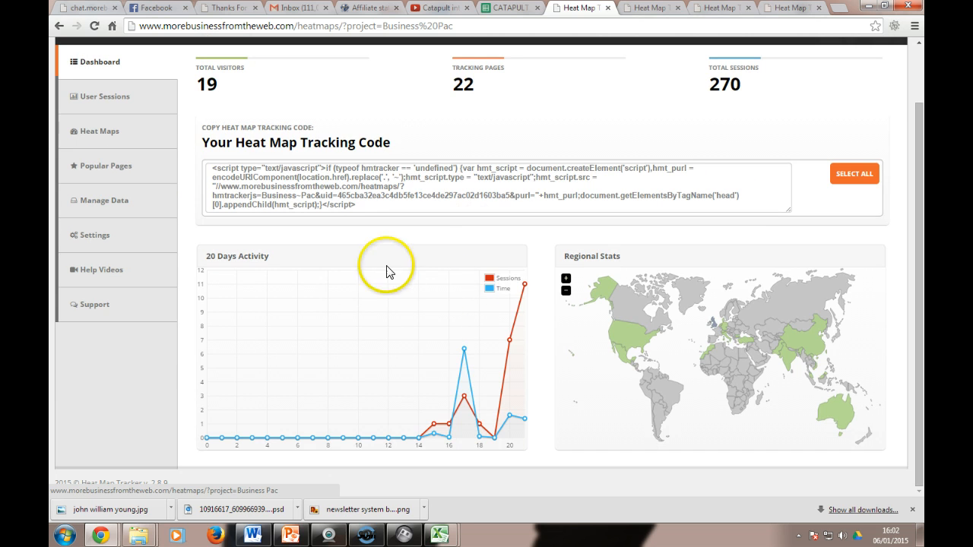
{"action": "mouse_move", "coordinate": [424, 262]}
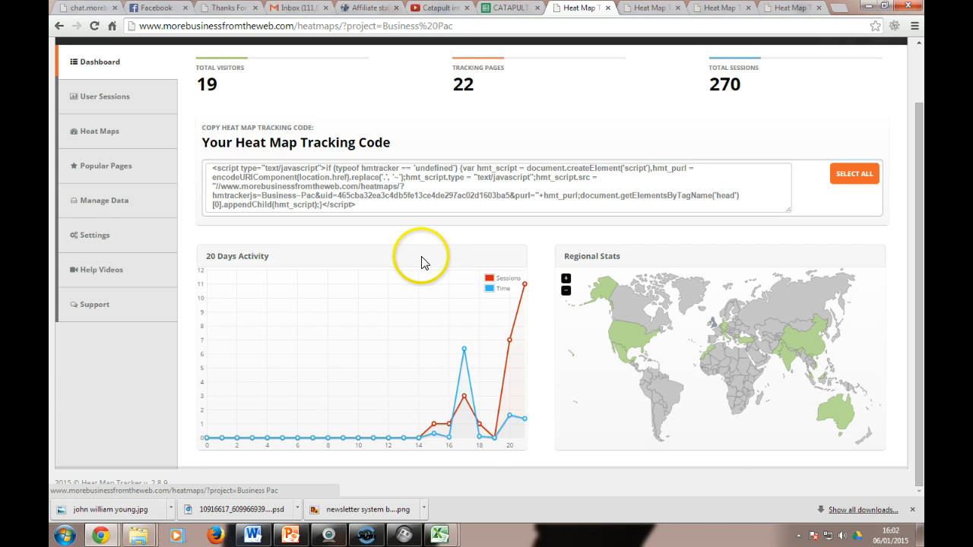
{"action": "scroll", "scroll_direction": "up", "scroll_amount": 3}
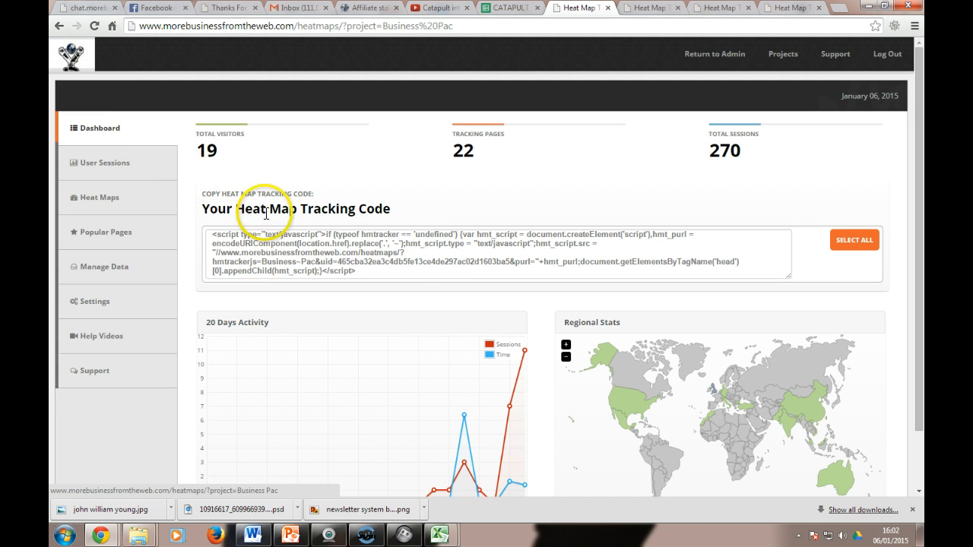
{"action": "double_click", "coordinate": [206, 149]}
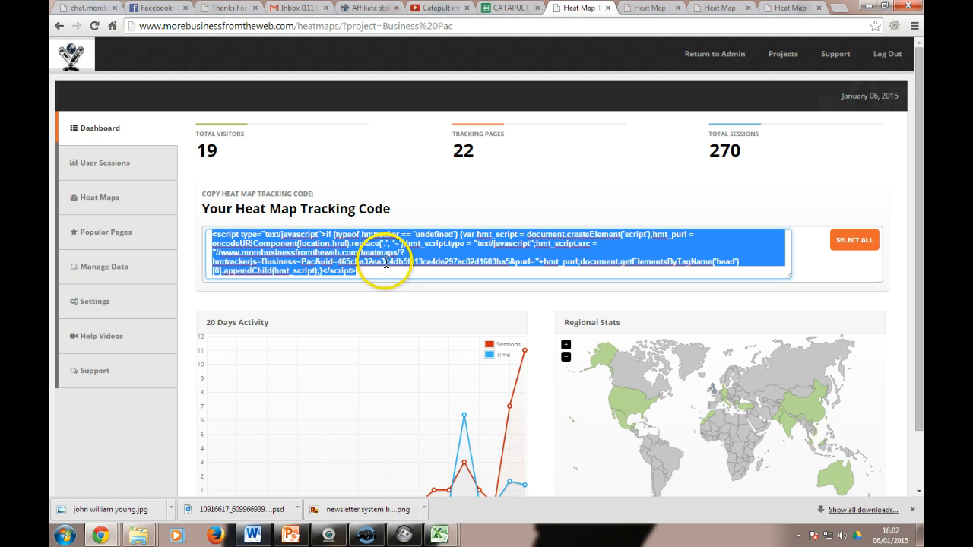
{"action": "mouse_move", "coordinate": [393, 295]}
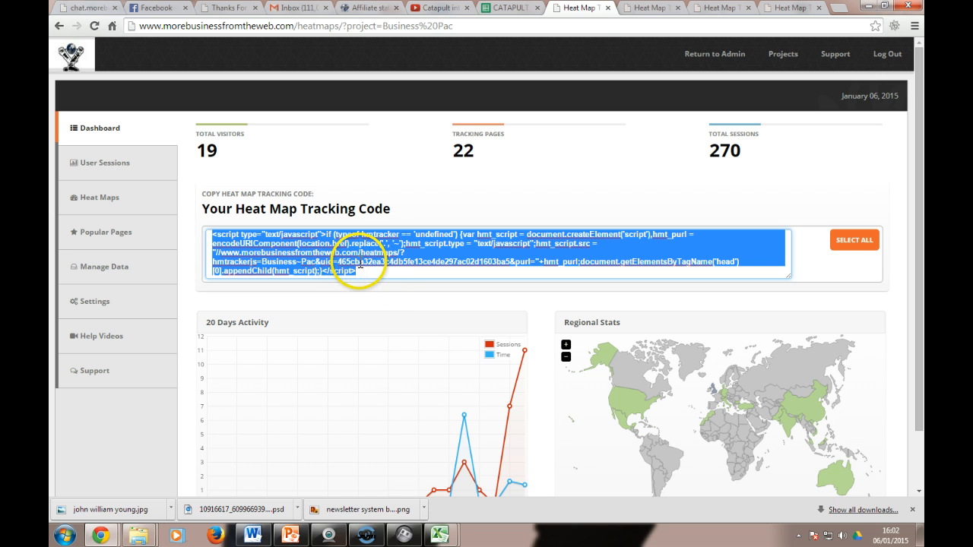
{"action": "mouse_move", "coordinate": [388, 277]}
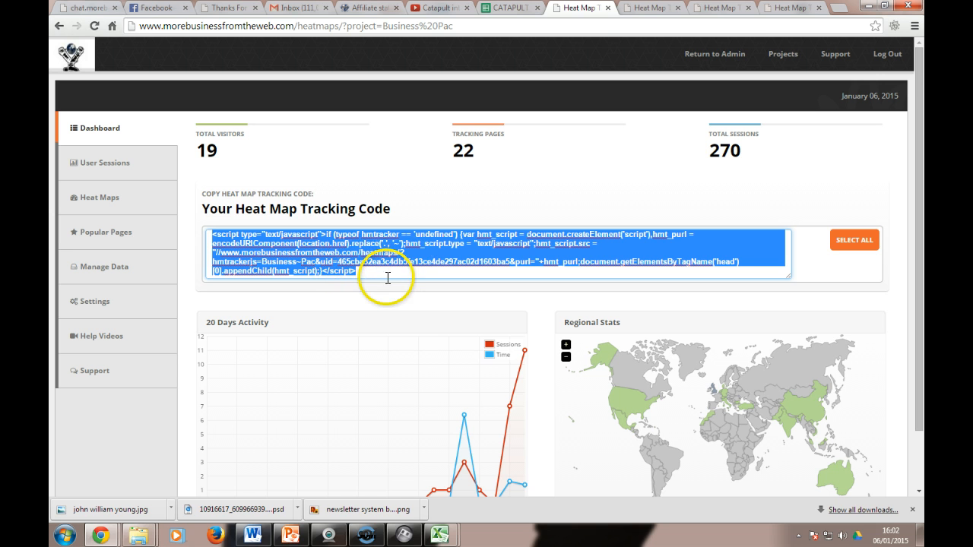
{"action": "mouse_move", "coordinate": [112, 150]}
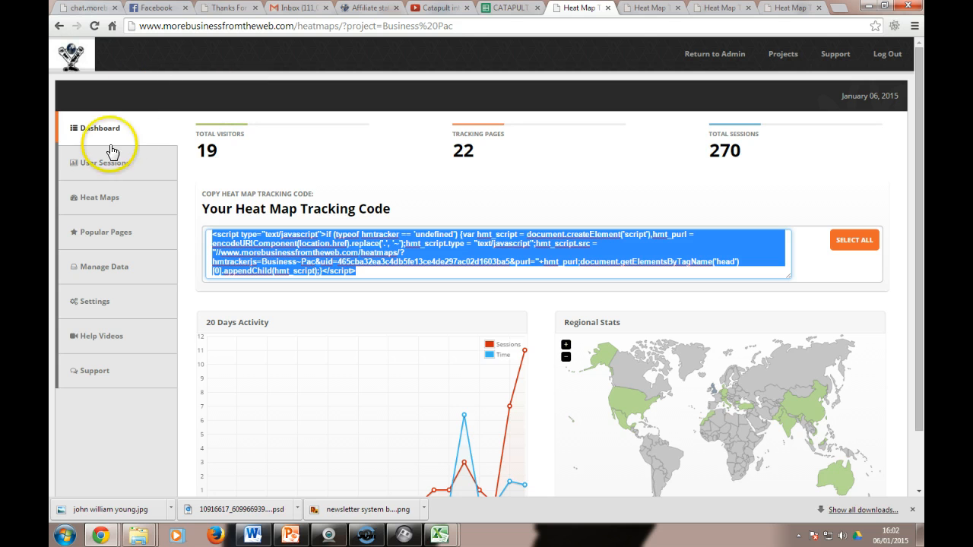
{"action": "mouse_move", "coordinate": [99, 162]}
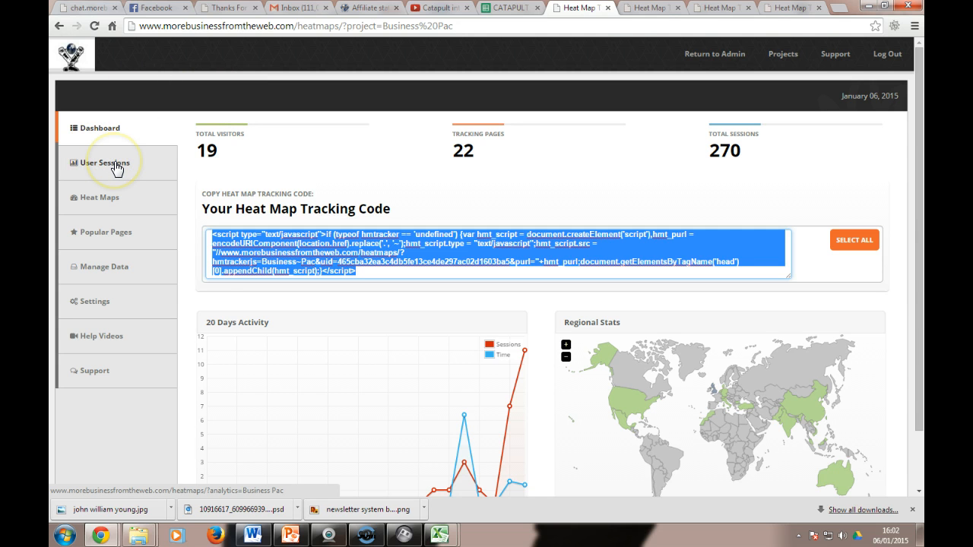
Step: Open User Sessions to list visits with browser, country, duration and pages viewed
{"action": "left_click", "coordinate": [102, 162]}
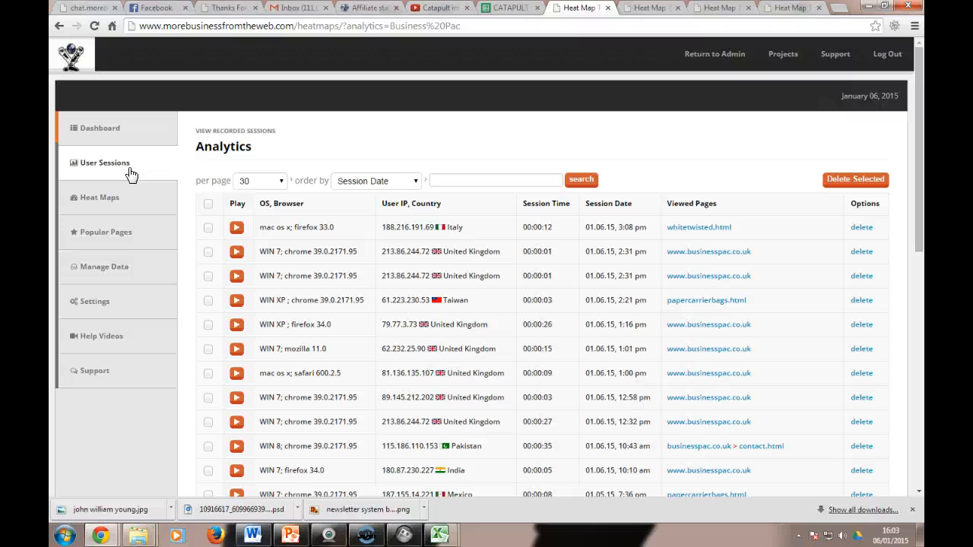
{"action": "mouse_move", "coordinate": [329, 94]}
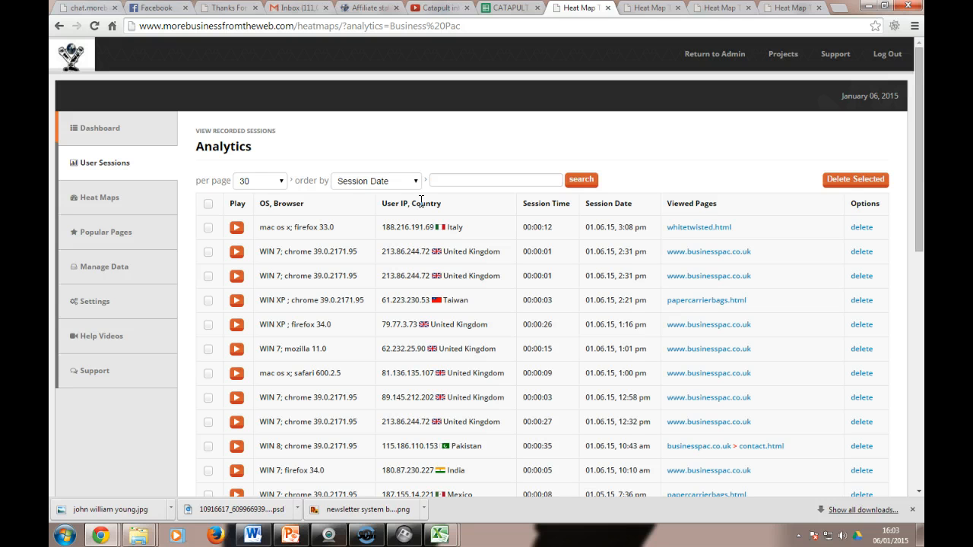
{"action": "mouse_move", "coordinate": [471, 252]}
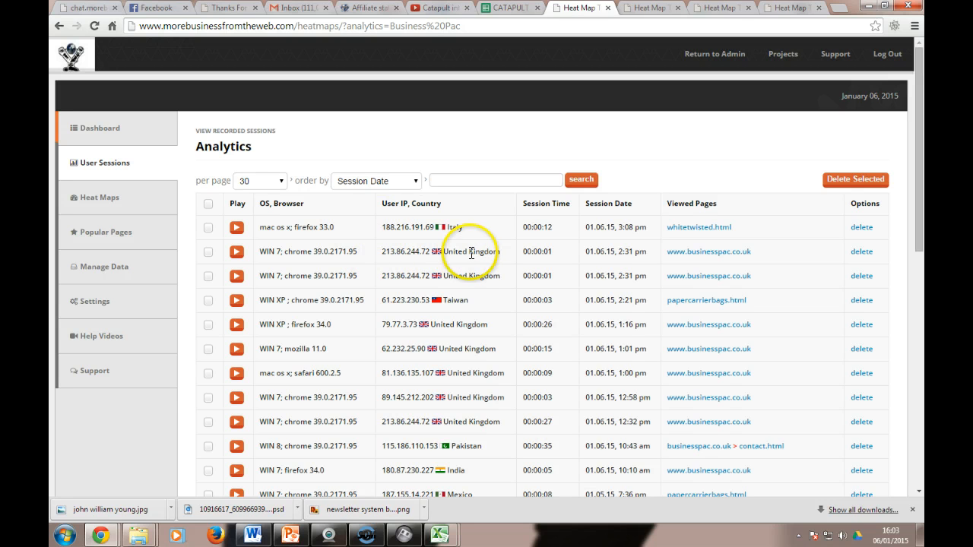
{"action": "mouse_move", "coordinate": [364, 234]}
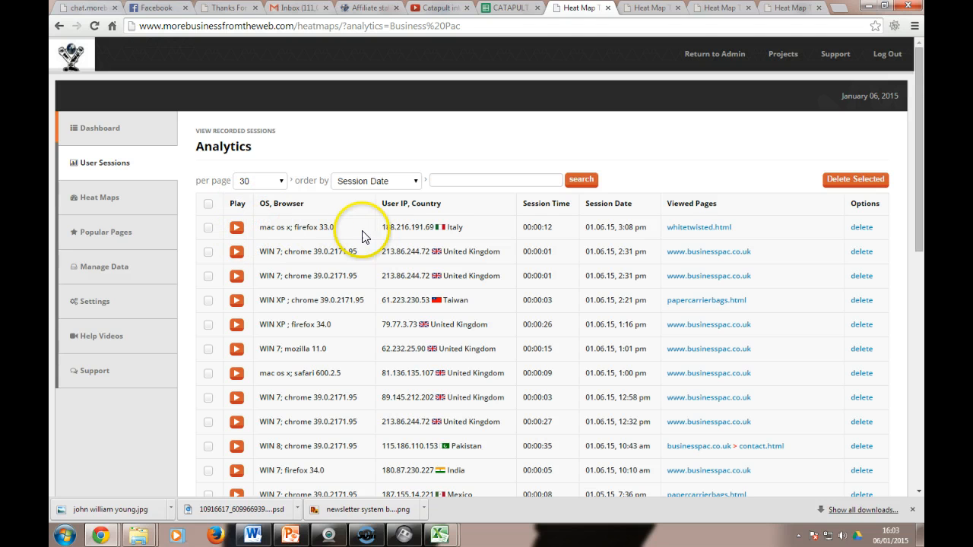
{"action": "mouse_move", "coordinate": [472, 239]}
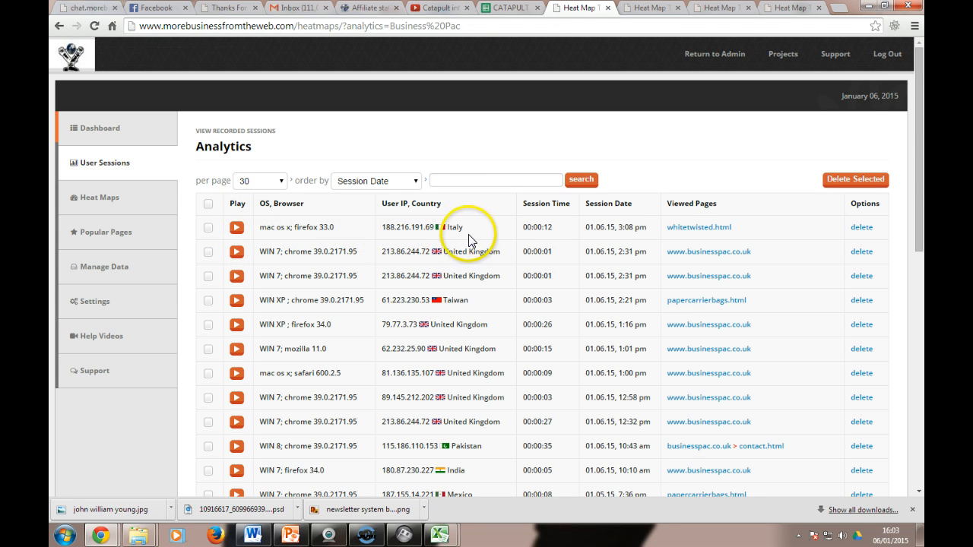
{"action": "mouse_move", "coordinate": [606, 229]}
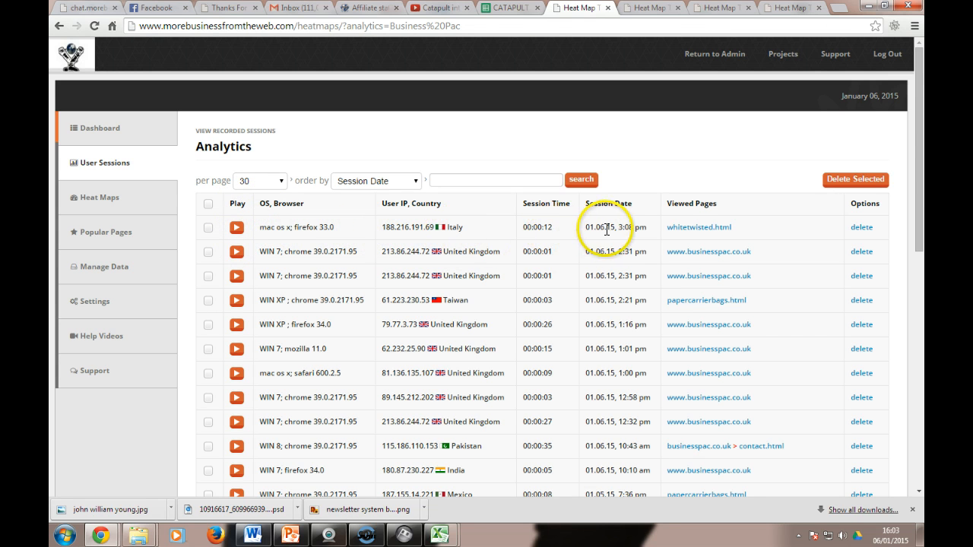
{"action": "mouse_move", "coordinate": [627, 227]}
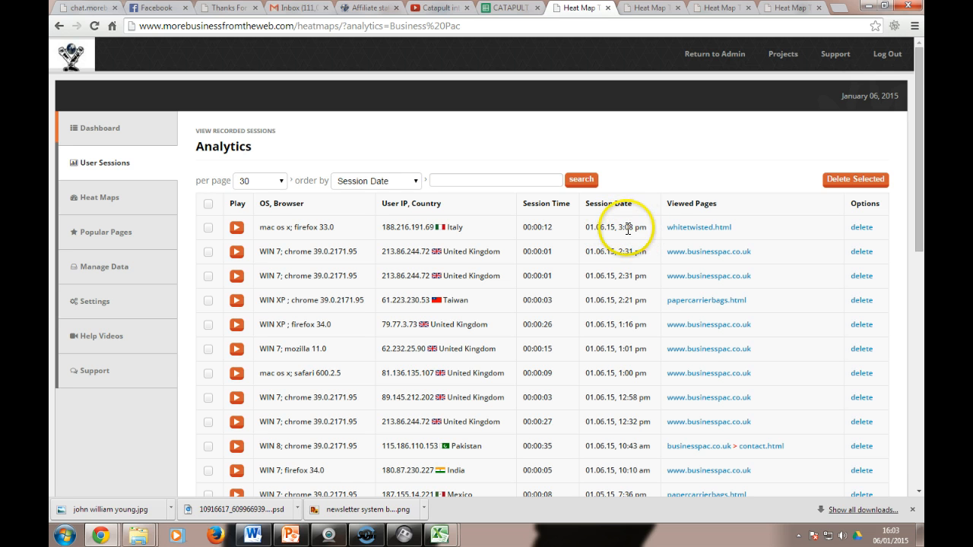
{"action": "mouse_move", "coordinate": [711, 232]}
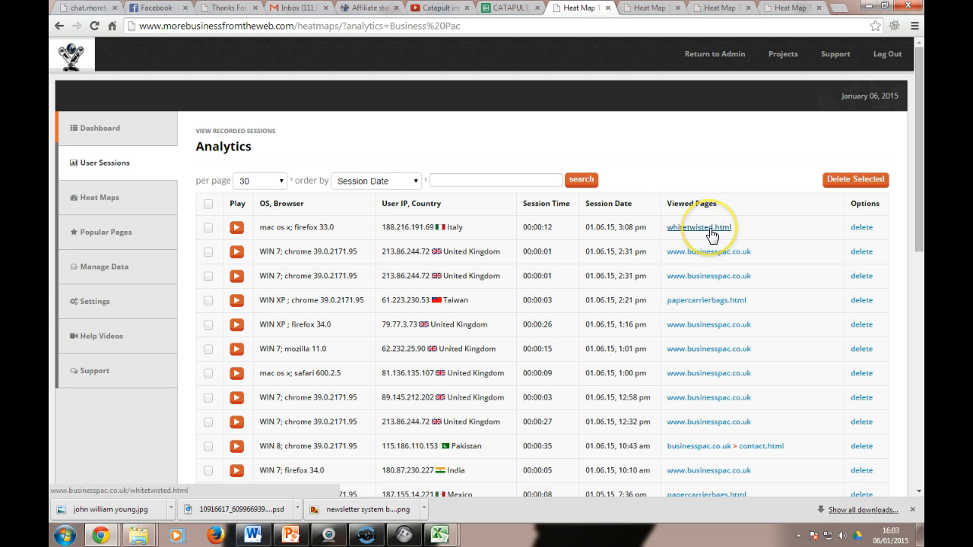
{"action": "mouse_move", "coordinate": [708, 251]}
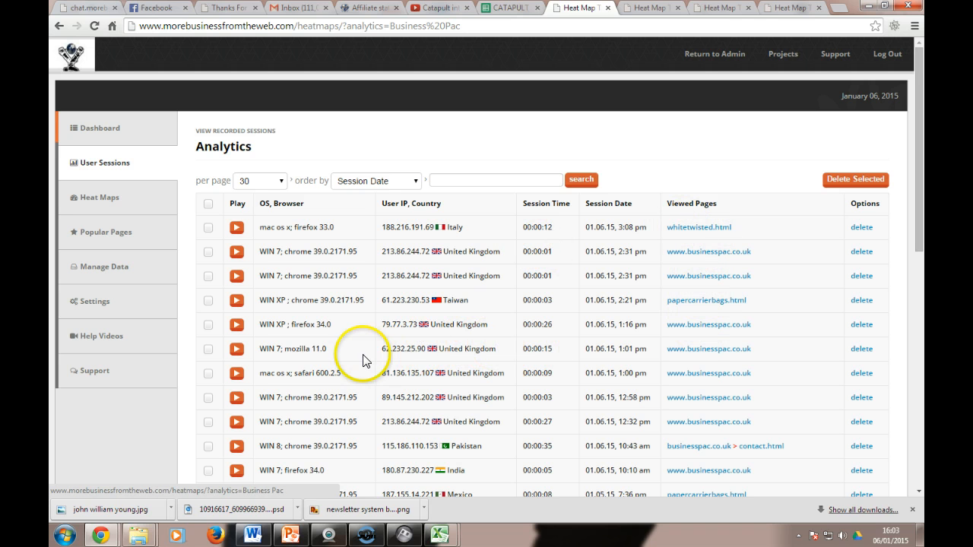
{"action": "mouse_move", "coordinate": [741, 352]}
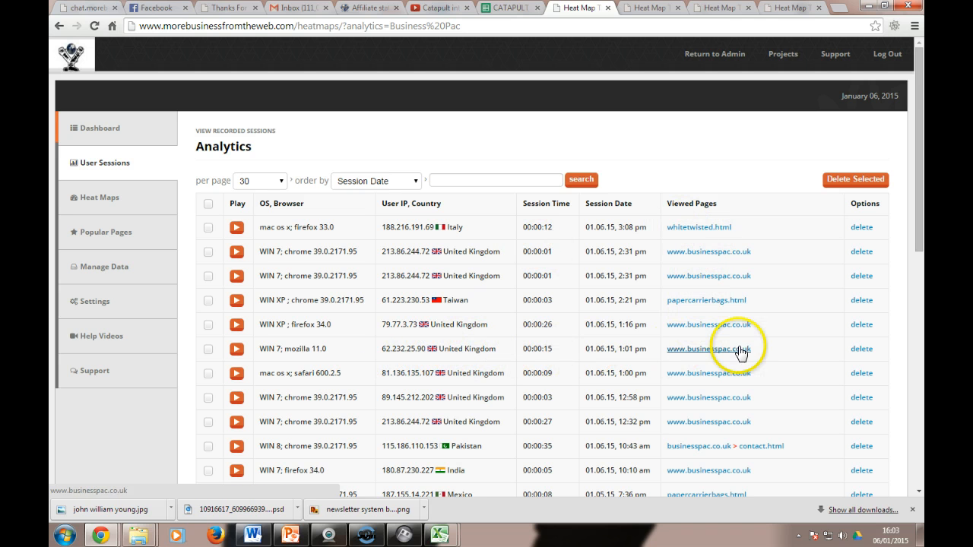
Step: Scroll the session list down to older visits from December 2014
{"action": "scroll", "scroll_direction": "down", "scroll_amount": 3}
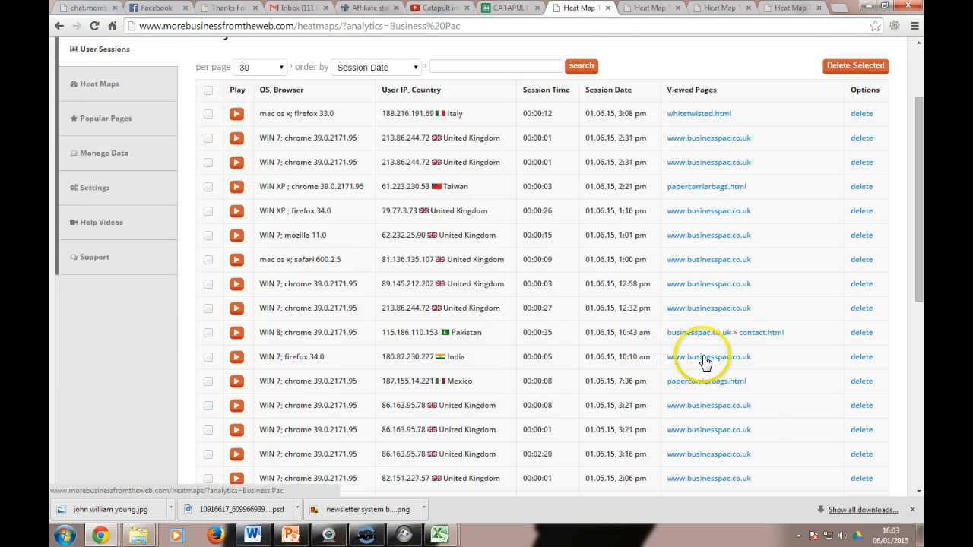
{"action": "scroll", "scroll_direction": "down", "scroll_amount": 3}
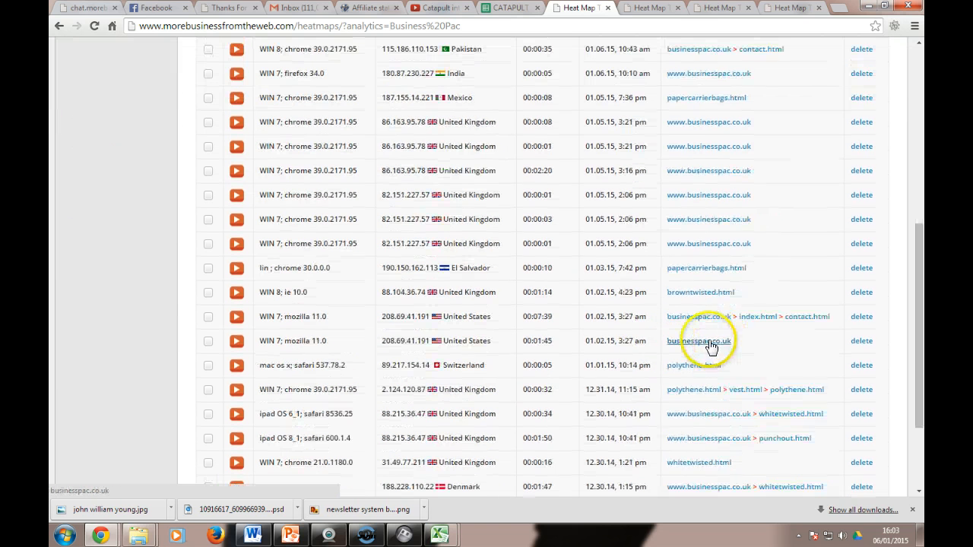
{"action": "mouse_move", "coordinate": [697, 319]}
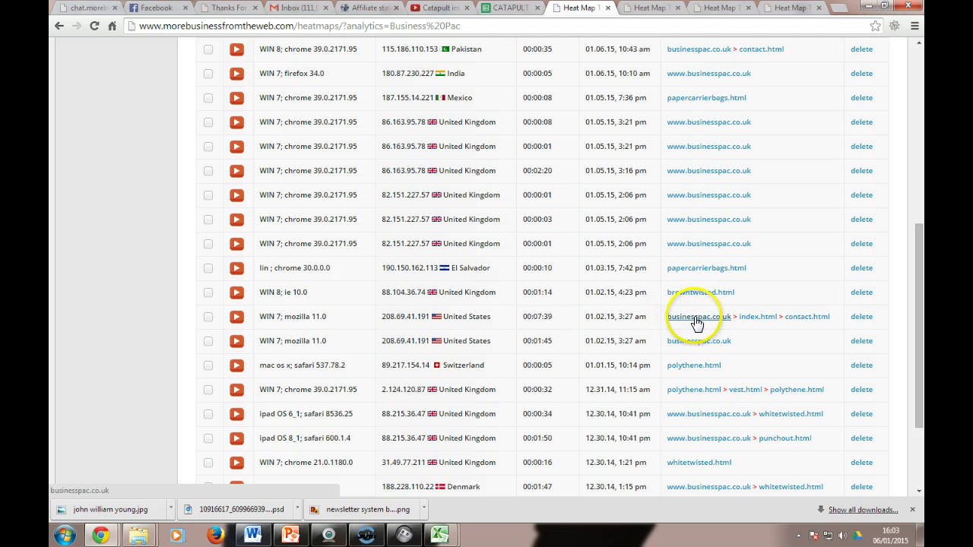
{"action": "mouse_move", "coordinate": [752, 316]}
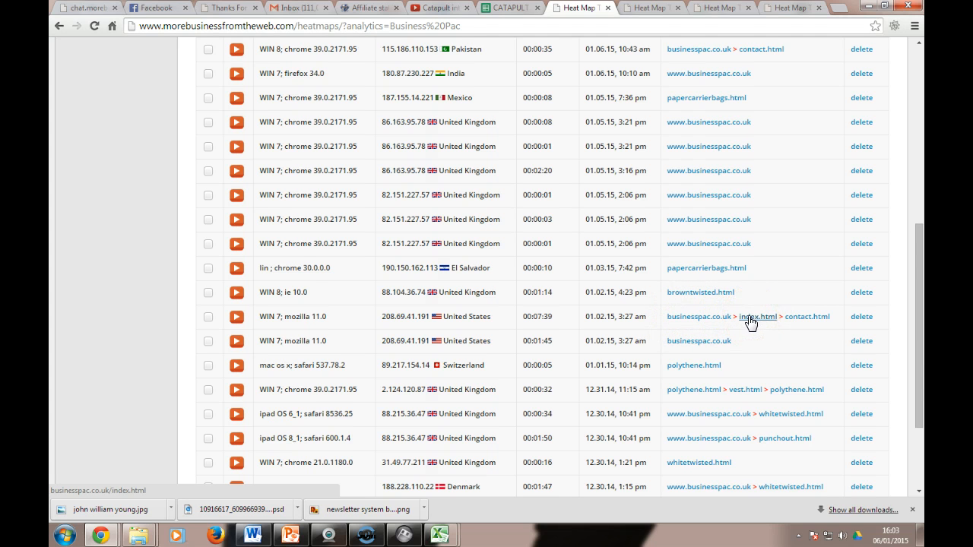
{"action": "mouse_move", "coordinate": [802, 320]}
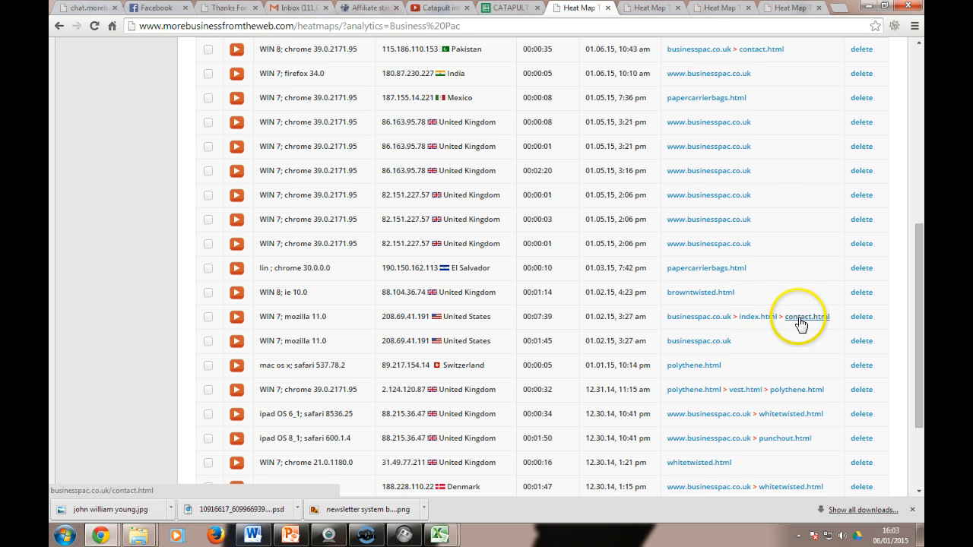
{"action": "mouse_move", "coordinate": [747, 390]}
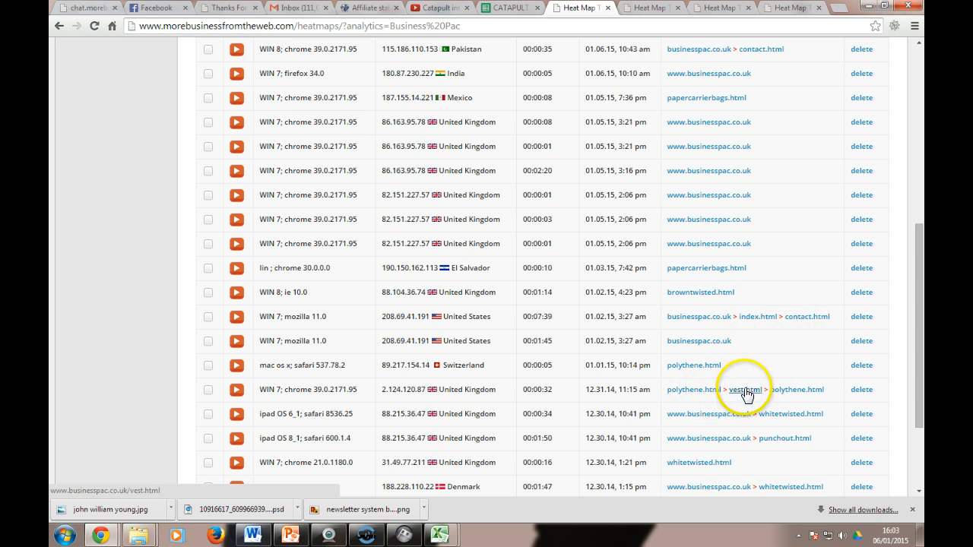
{"action": "mouse_move", "coordinate": [363, 391]}
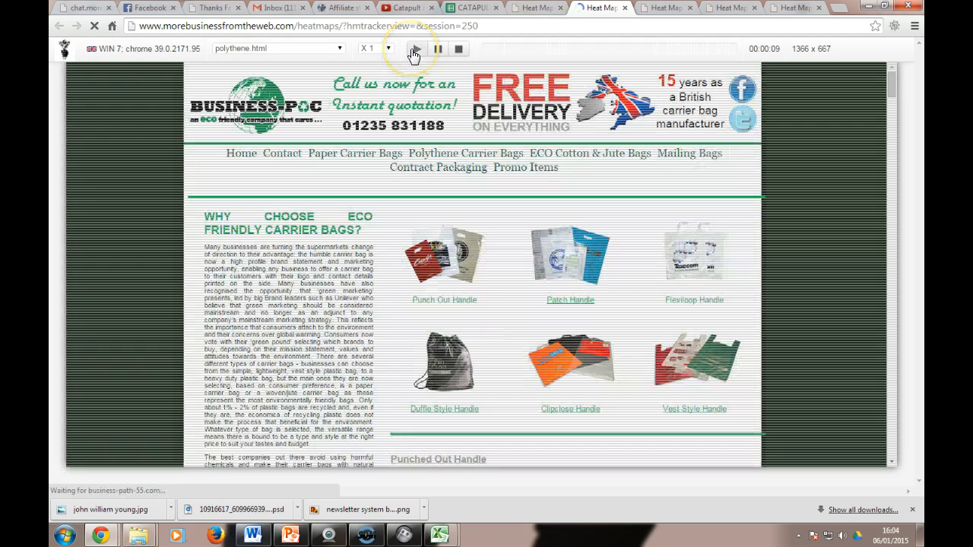
Step: Replay the Windows 7 Chrome session through polythene.html and vest.html, then exit to sessions
{"action": "left_click", "coordinate": [414, 48]}
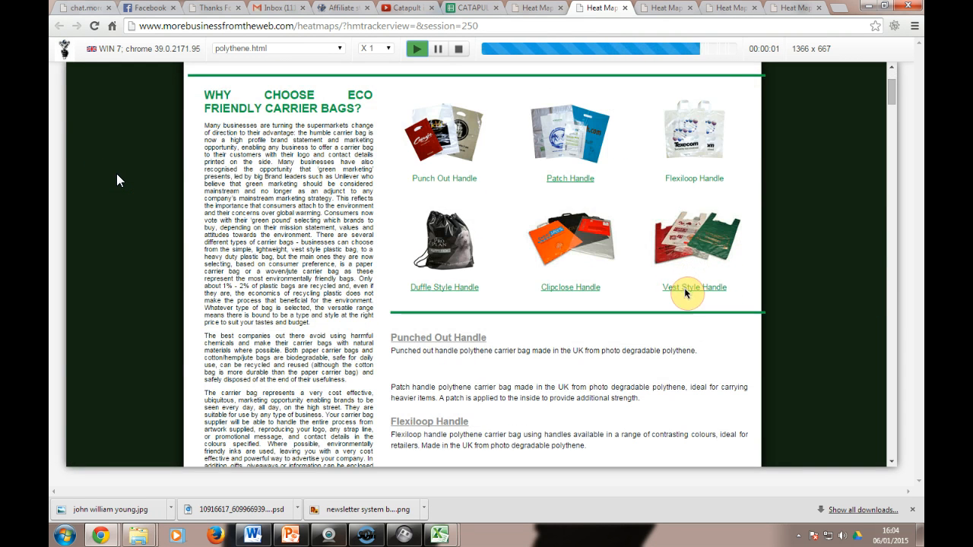
{"action": "left_click", "coordinate": [693, 287]}
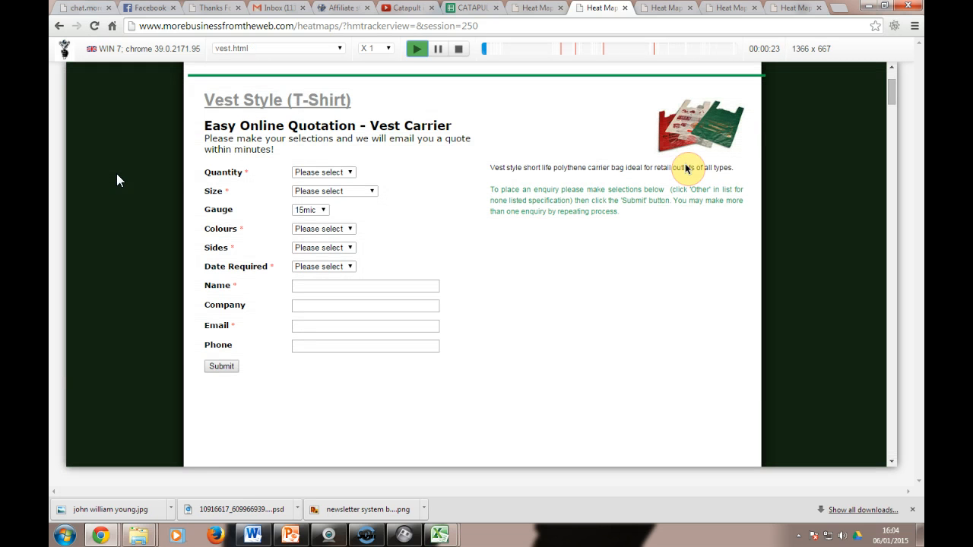
{"action": "scroll", "scroll_direction": "down", "scroll_amount": 3}
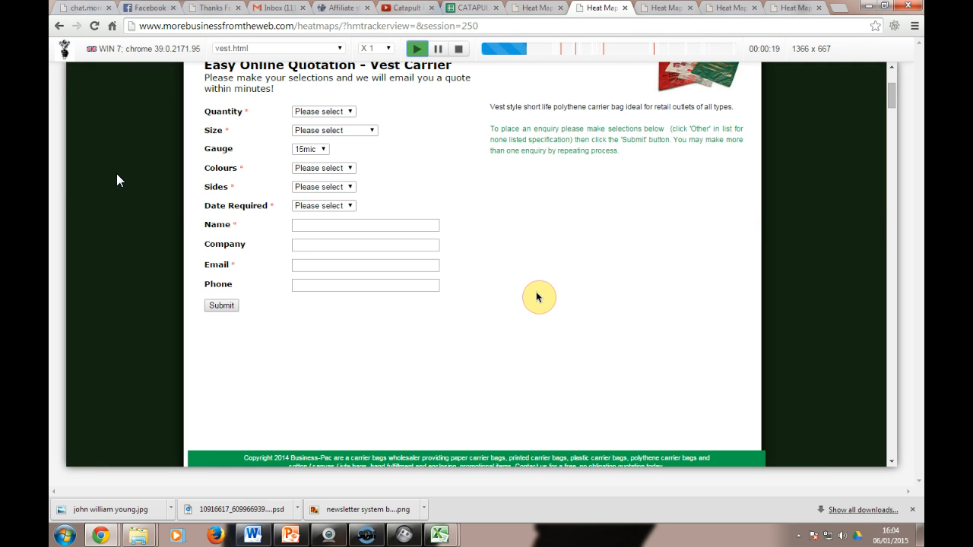
{"action": "mouse_move", "coordinate": [410, 221]}
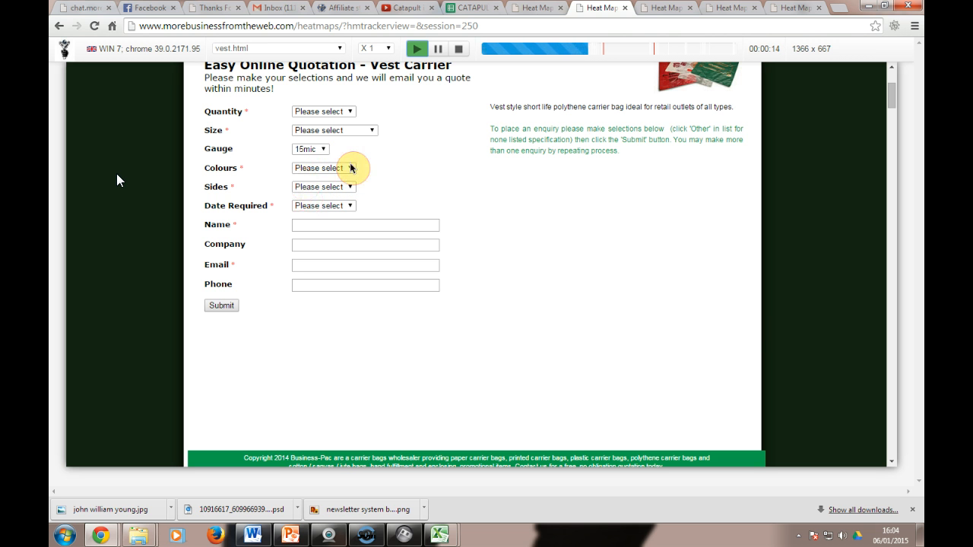
{"action": "left_click", "coordinate": [323, 168]}
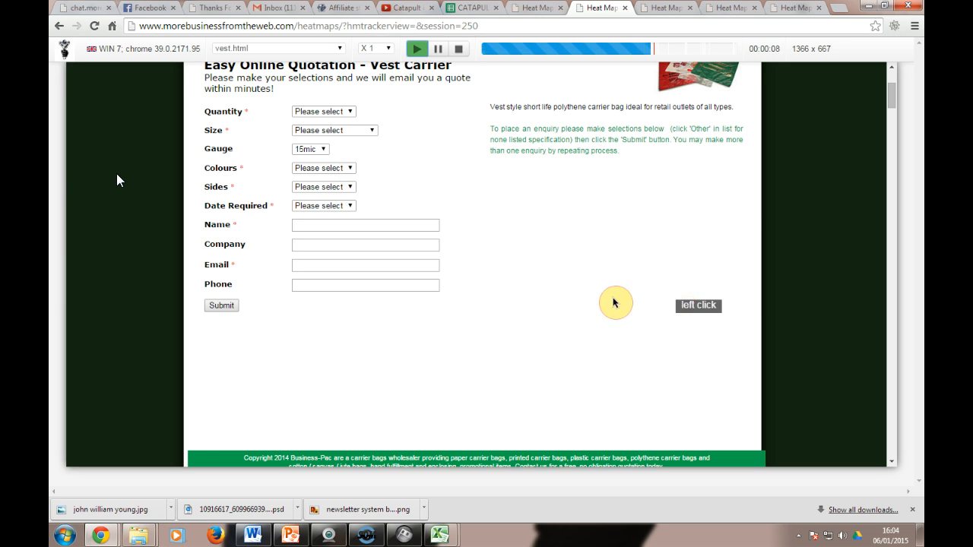
{"action": "scroll", "scroll_direction": "up", "scroll_amount": 3}
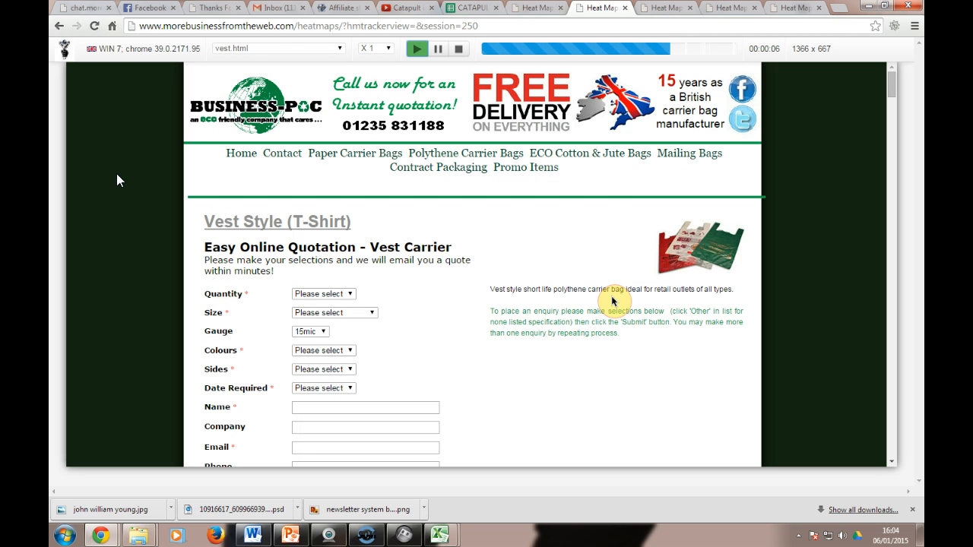
{"action": "mouse_move", "coordinate": [610, 382]}
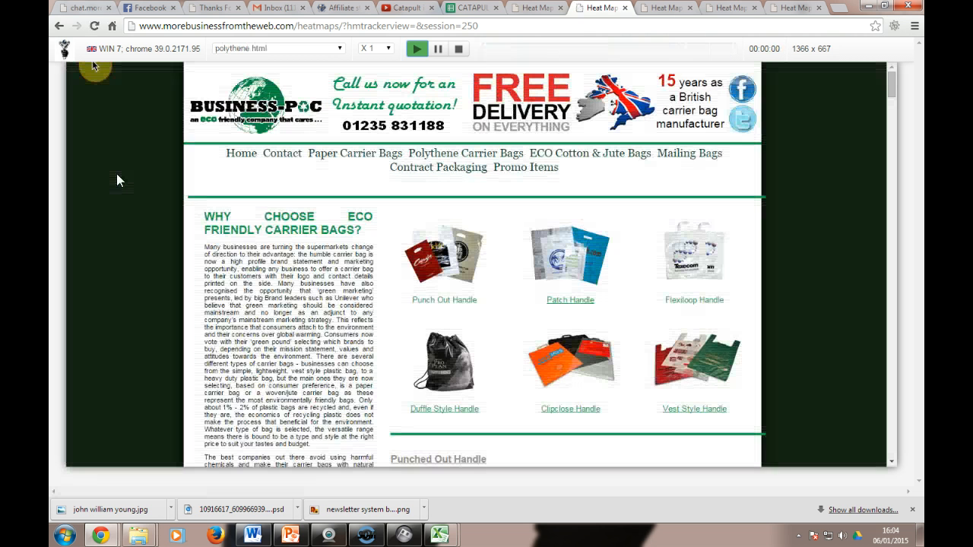
{"action": "left_click", "coordinate": [416, 48]}
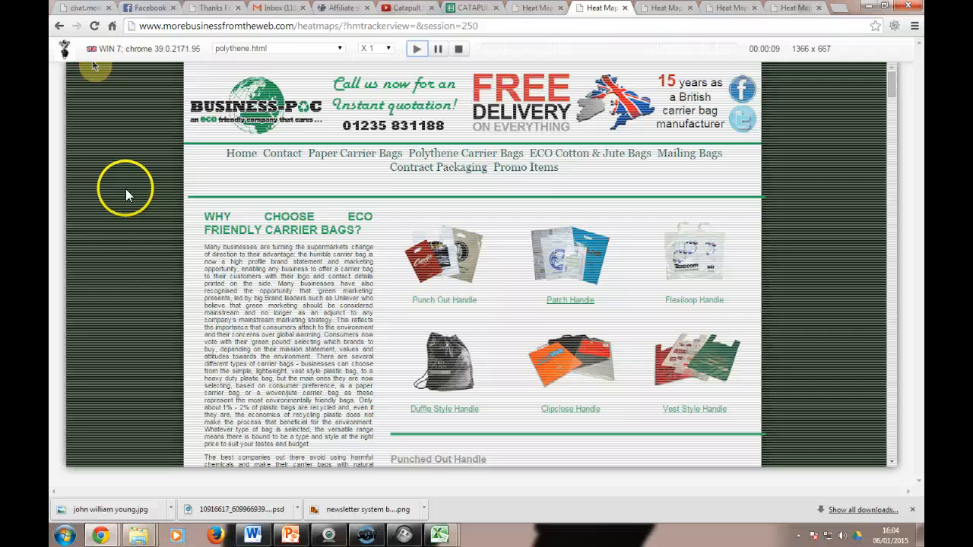
{"action": "mouse_move", "coordinate": [139, 185]}
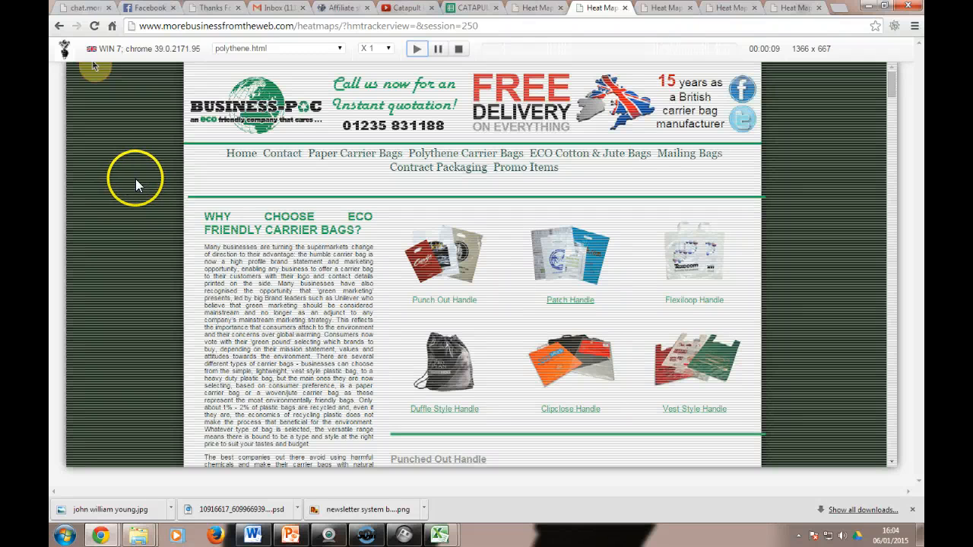
{"action": "mouse_move", "coordinate": [136, 186]}
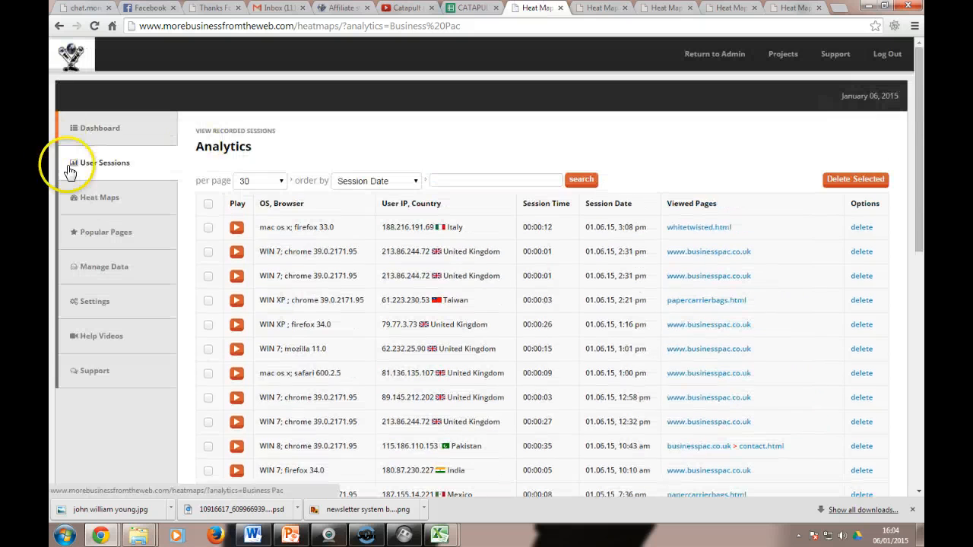
Step: Open the Heat Maps generator and choose Clicks as the heat map type
{"action": "left_click", "coordinate": [99, 198]}
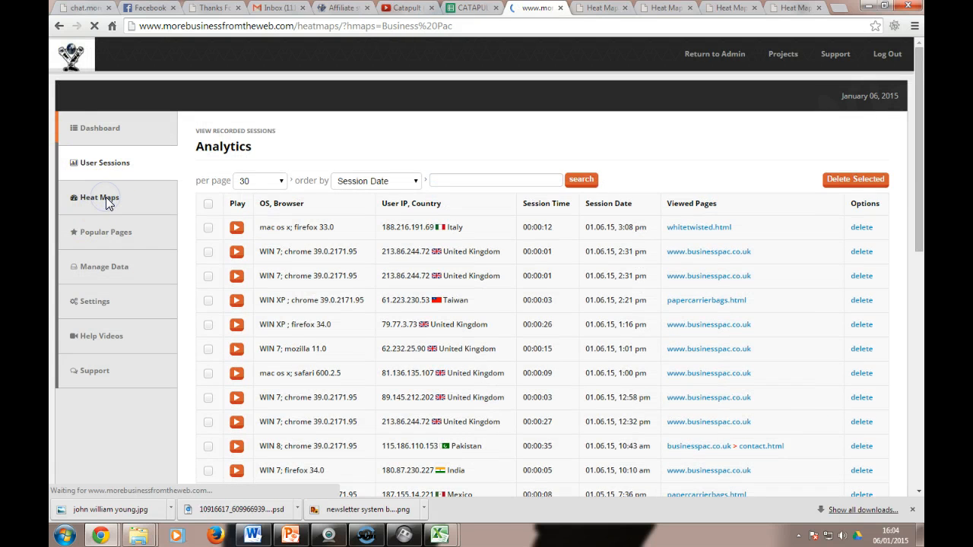
{"action": "left_click", "coordinate": [99, 197]}
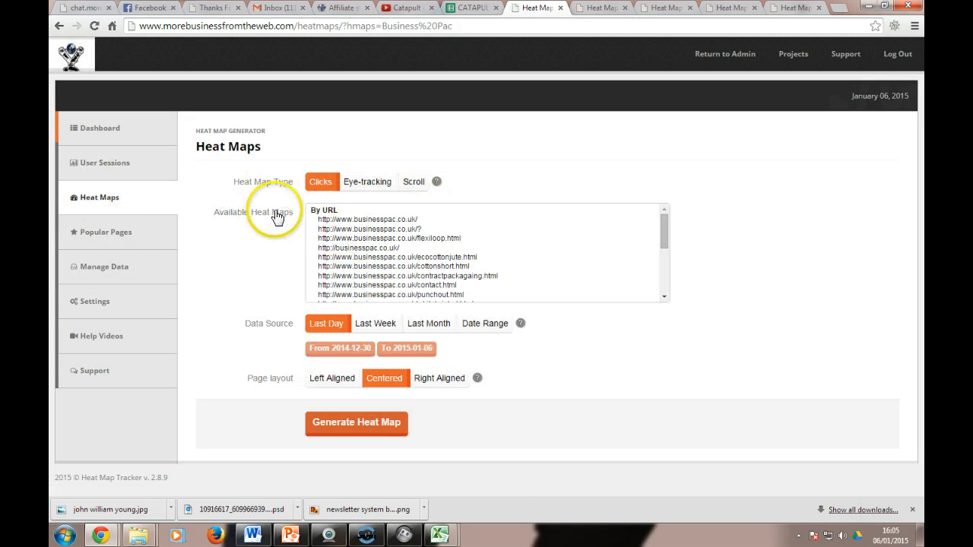
{"action": "mouse_move", "coordinate": [367, 182]}
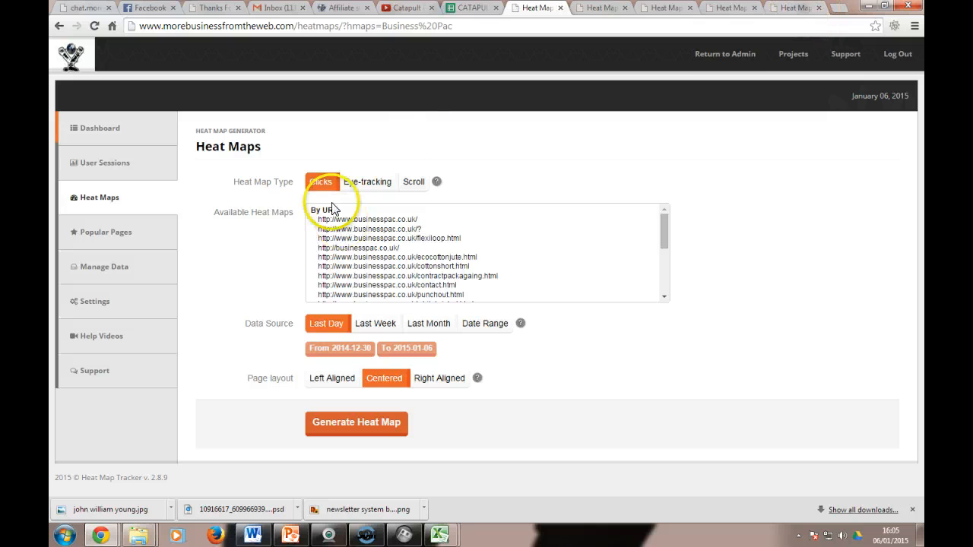
{"action": "left_click", "coordinate": [356, 423]}
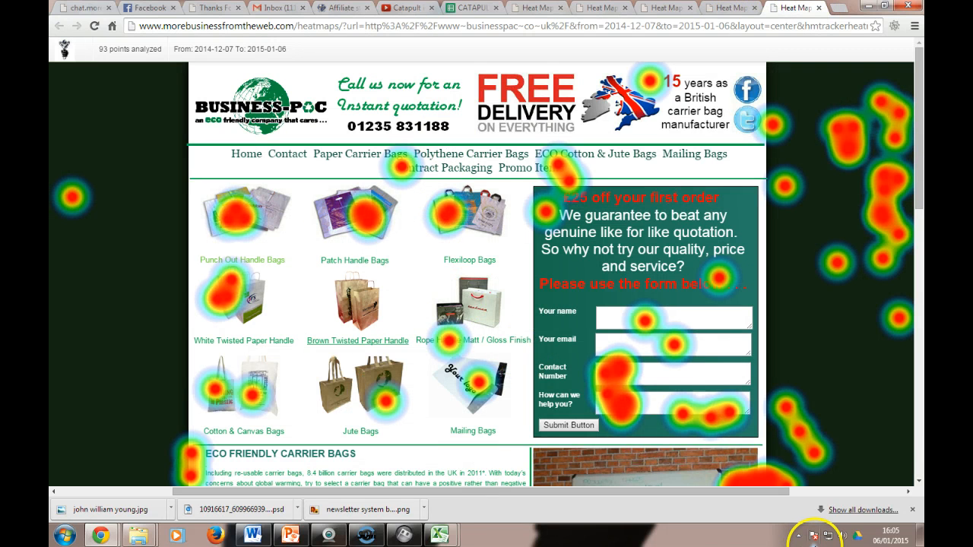
{"action": "mouse_move", "coordinate": [797, 504]}
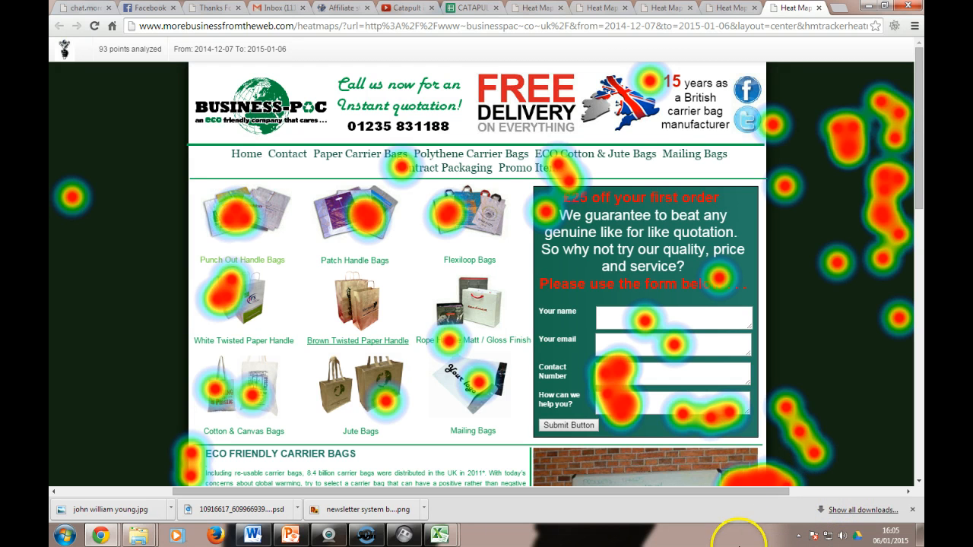
{"action": "mouse_move", "coordinate": [711, 97]}
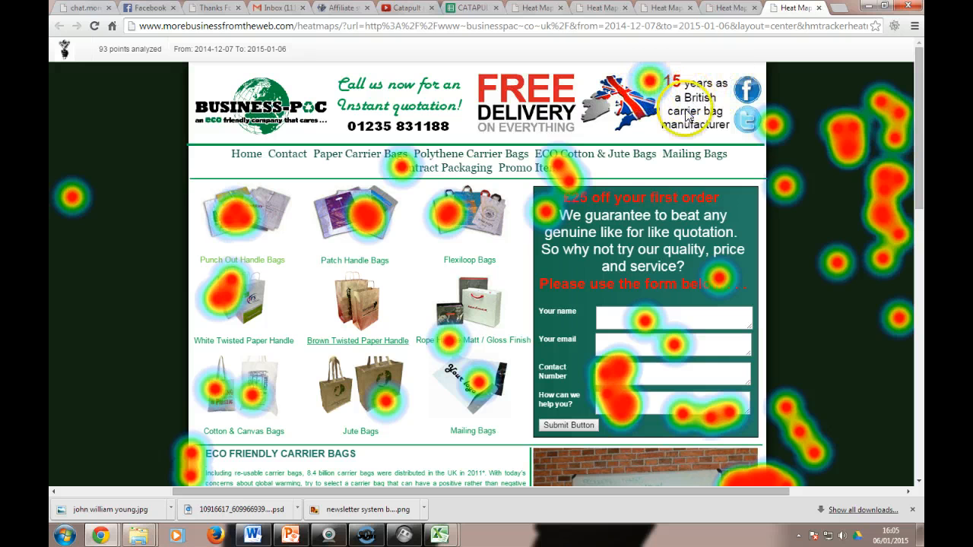
{"action": "mouse_move", "coordinate": [272, 237]}
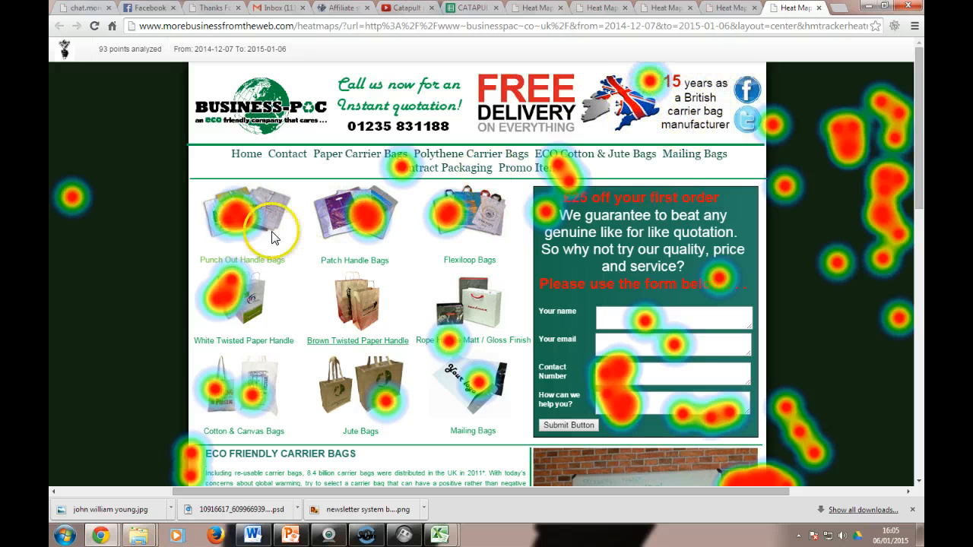
{"action": "mouse_move", "coordinate": [236, 290]}
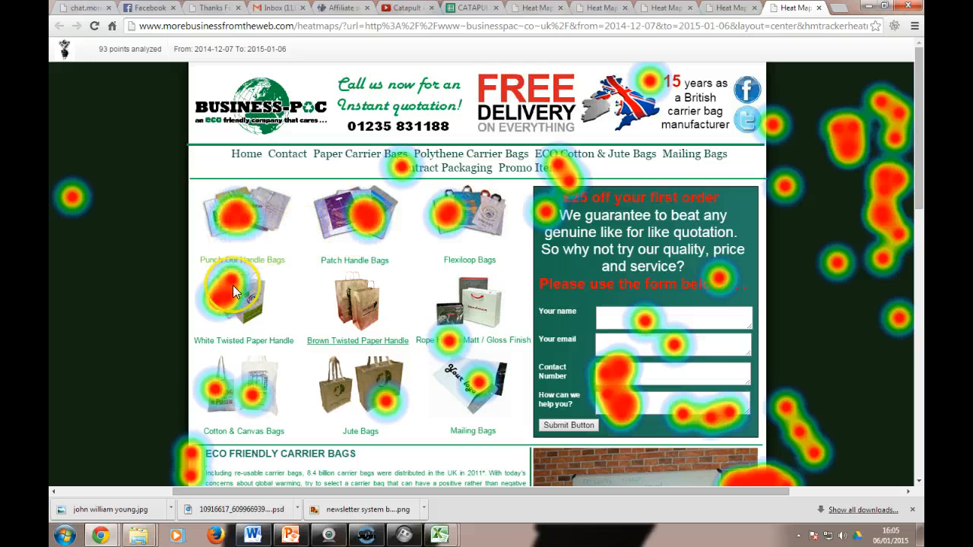
{"action": "mouse_move", "coordinate": [331, 242]}
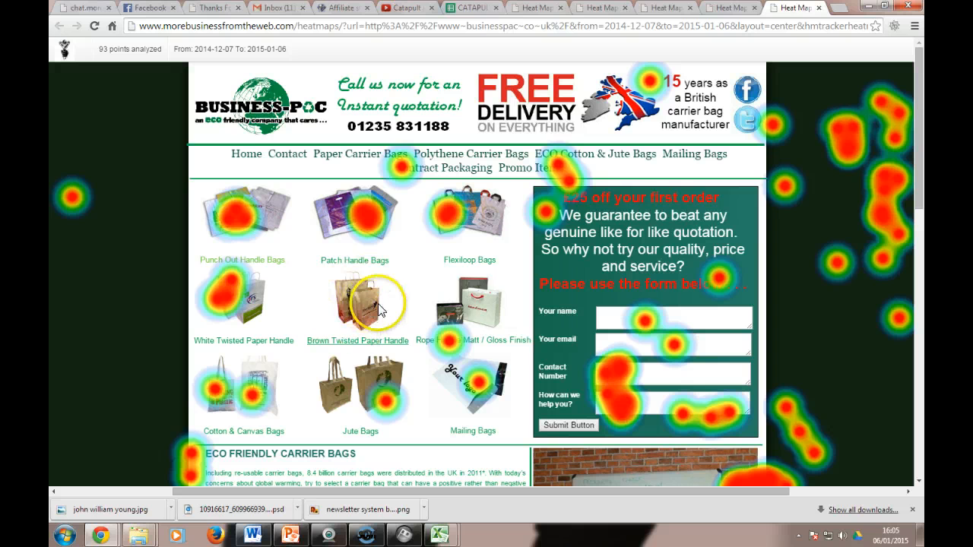
{"action": "mouse_move", "coordinate": [445, 348]}
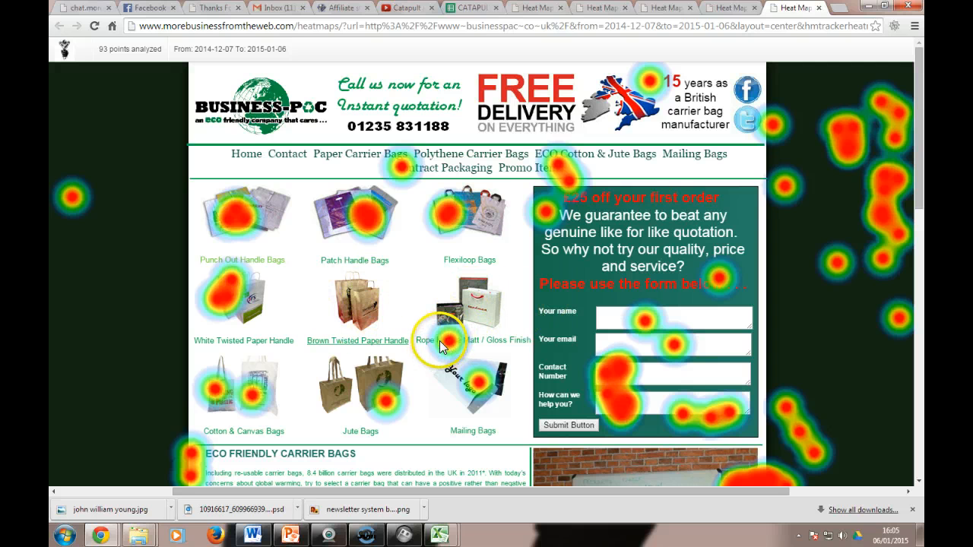
{"action": "mouse_move", "coordinate": [304, 421]}
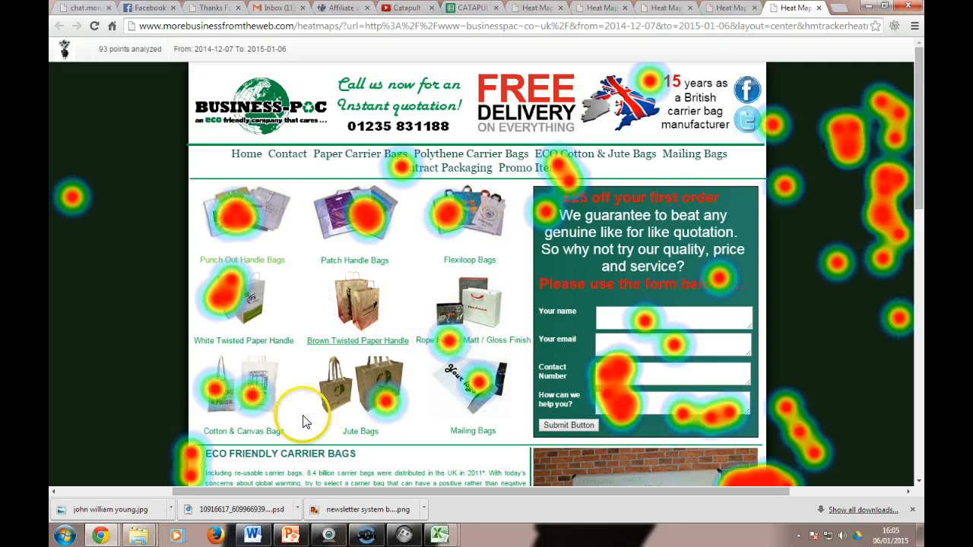
{"action": "mouse_move", "coordinate": [444, 449]}
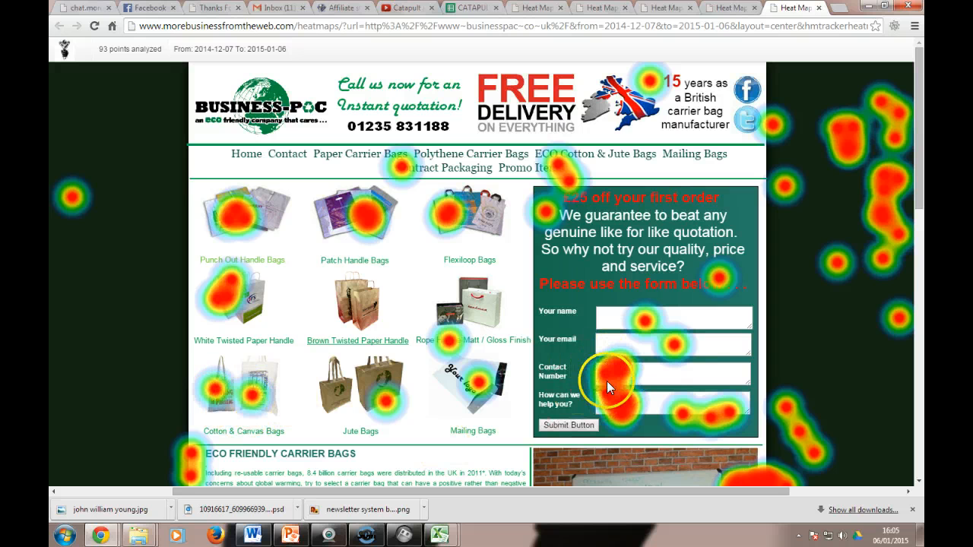
{"action": "scroll", "scroll_direction": "down", "scroll_amount": 3}
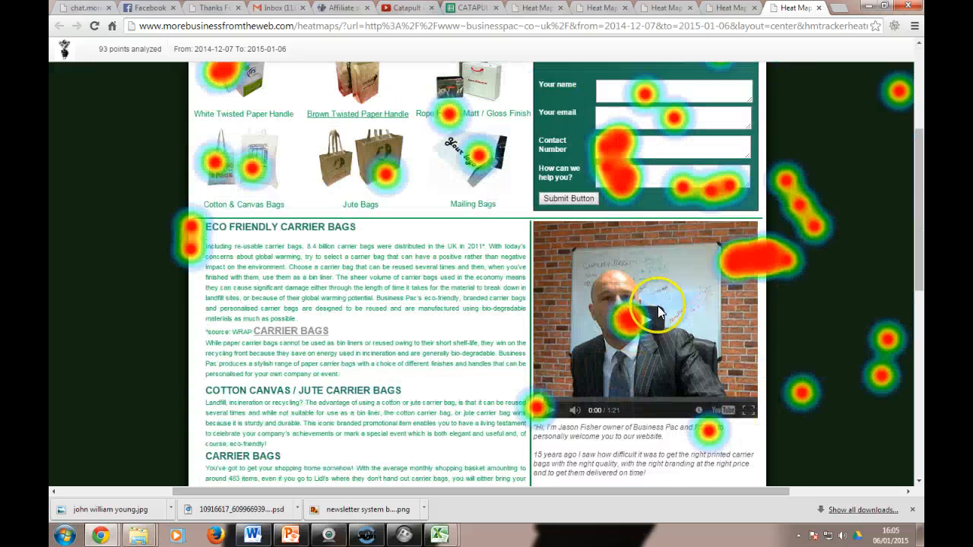
{"action": "mouse_move", "coordinate": [405, 245]}
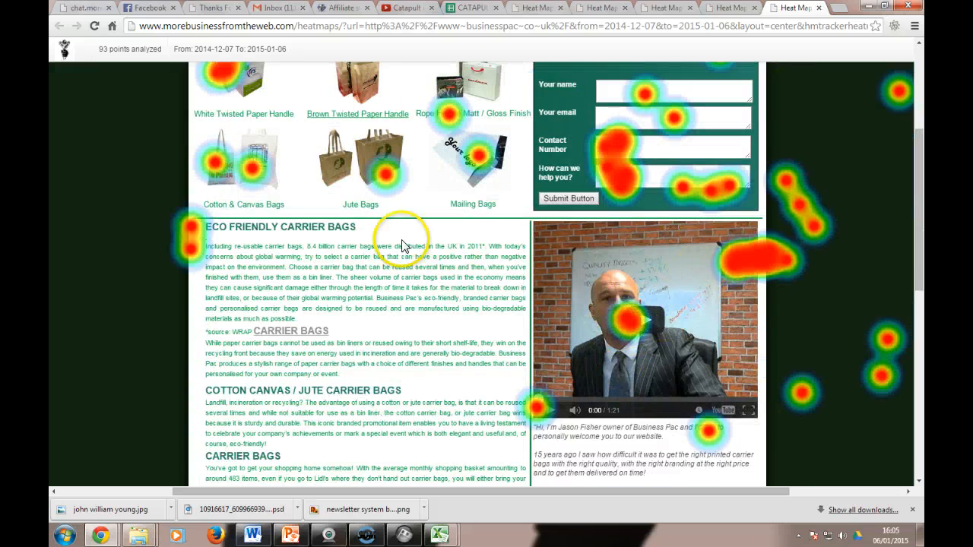
{"action": "scroll", "scroll_direction": "down", "scroll_amount": 3}
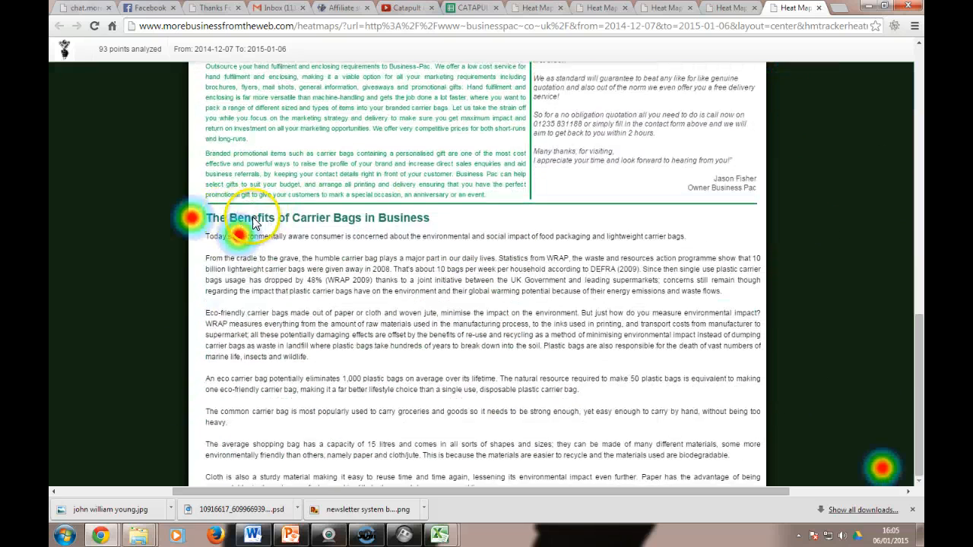
{"action": "mouse_move", "coordinate": [859, 462]}
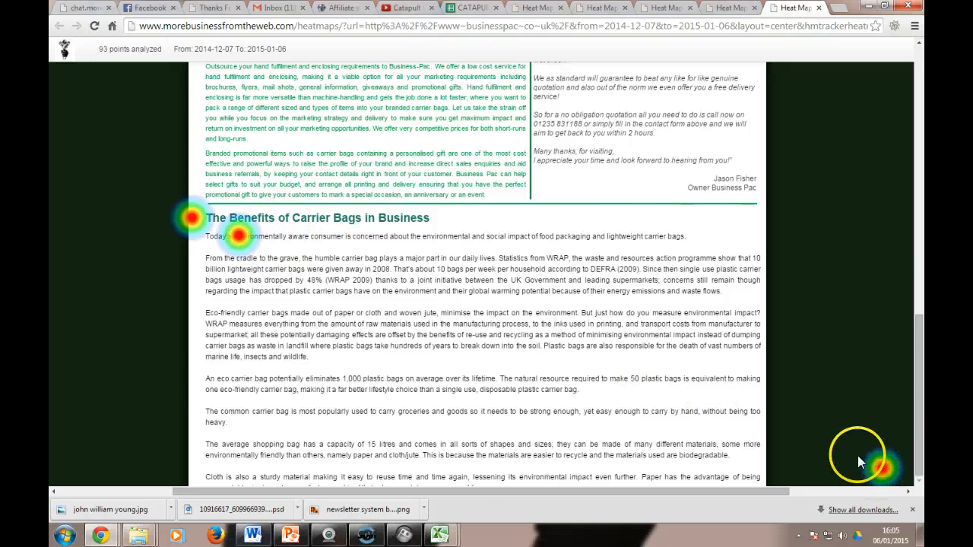
{"action": "scroll", "scroll_direction": "up", "scroll_amount": 3}
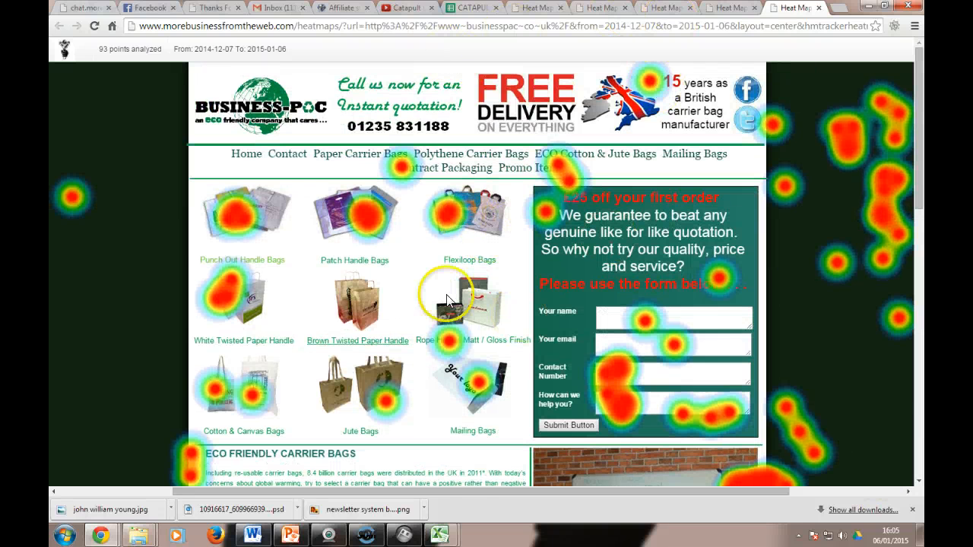
{"action": "mouse_move", "coordinate": [634, 398]}
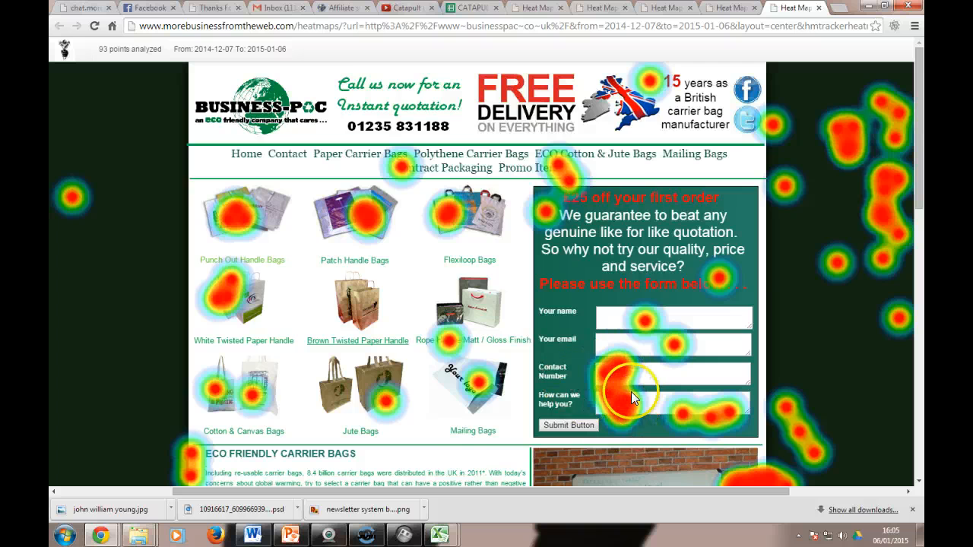
{"action": "scroll", "scroll_direction": "down", "scroll_amount": 3}
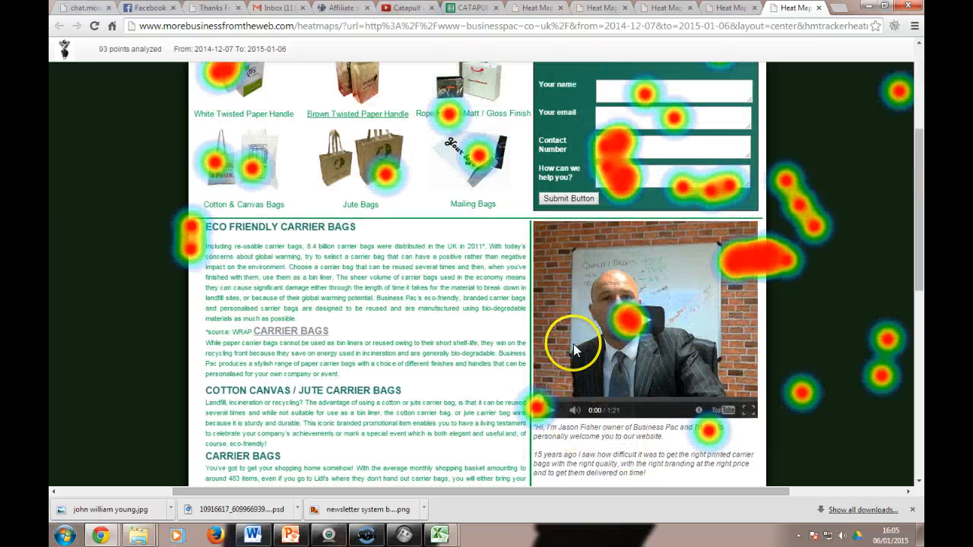
{"action": "mouse_move", "coordinate": [624, 329]}
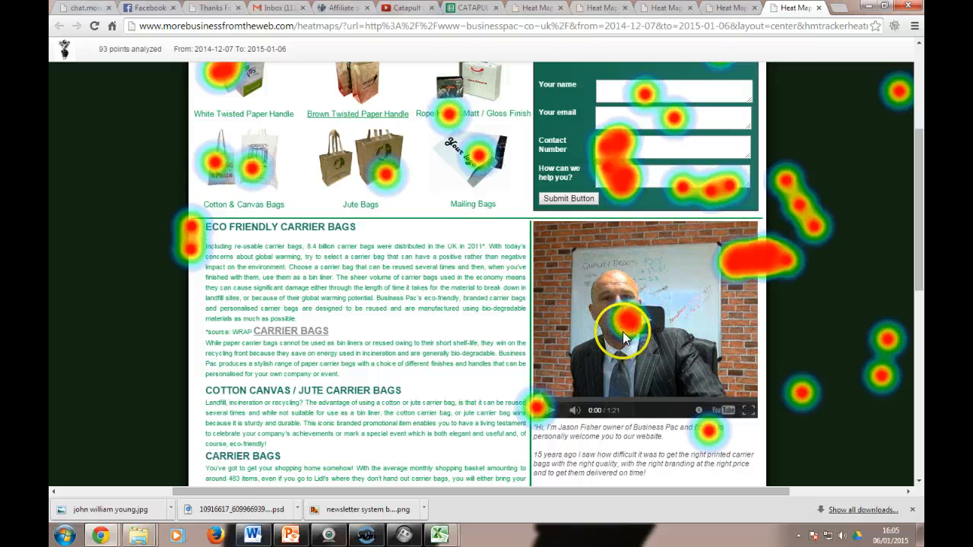
{"action": "scroll", "scroll_direction": "up", "scroll_amount": 3}
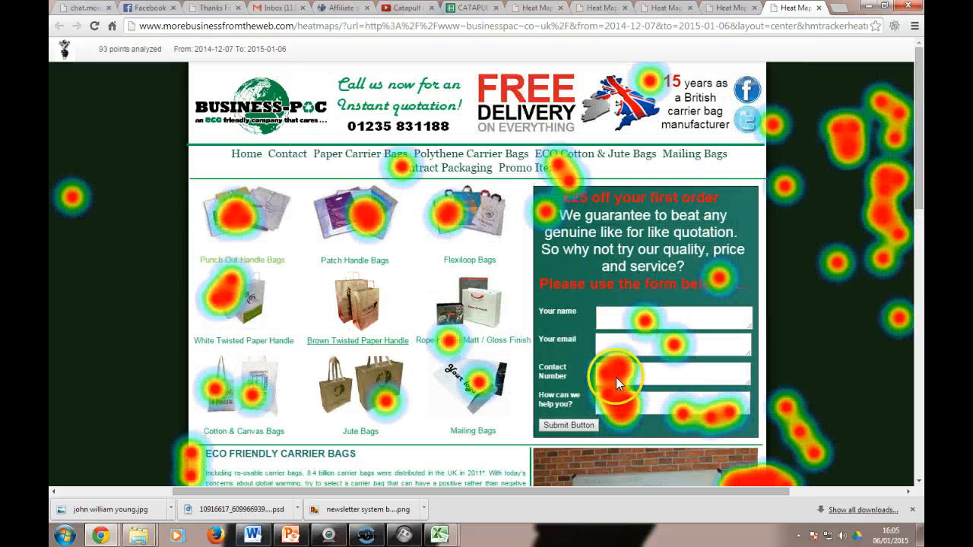
{"action": "scroll", "scroll_direction": "down", "scroll_amount": 3}
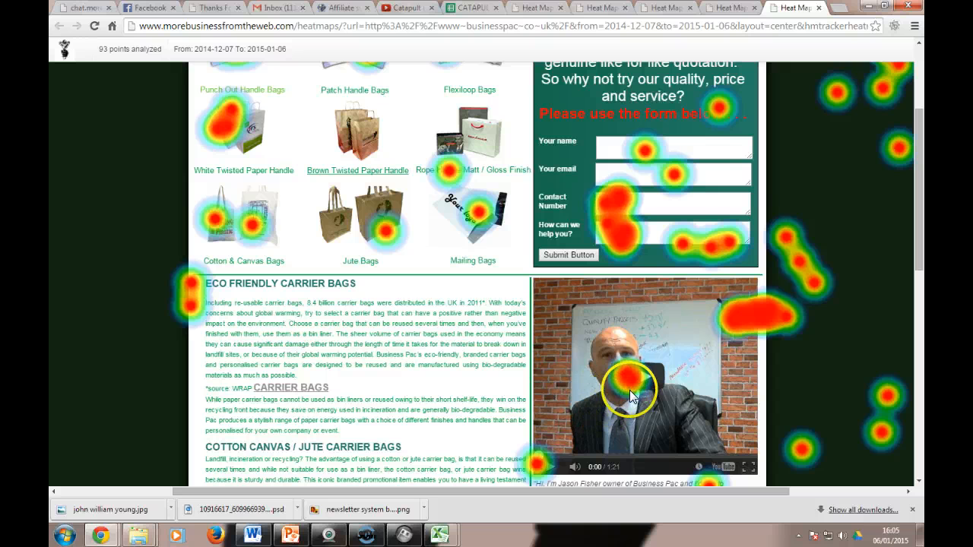
{"action": "mouse_move", "coordinate": [706, 247]}
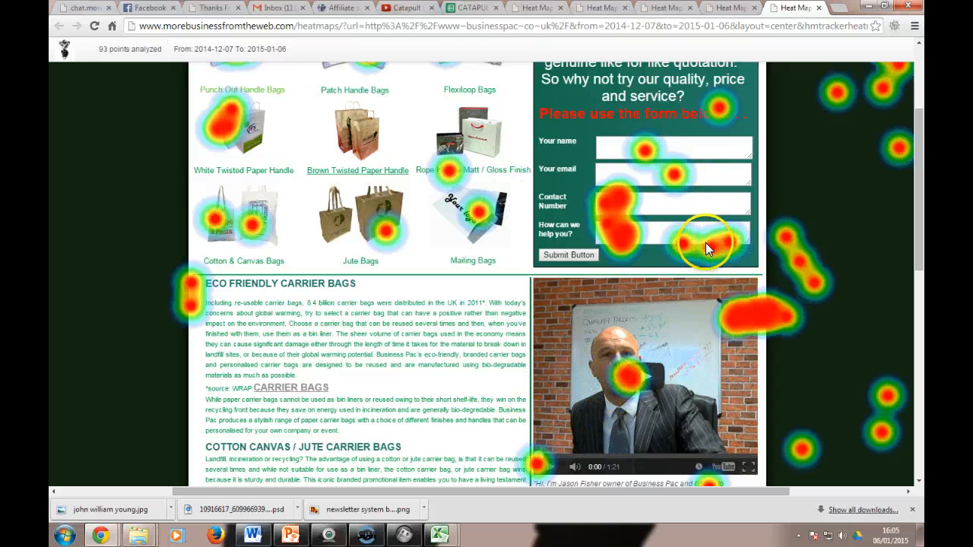
{"action": "mouse_move", "coordinate": [285, 190]}
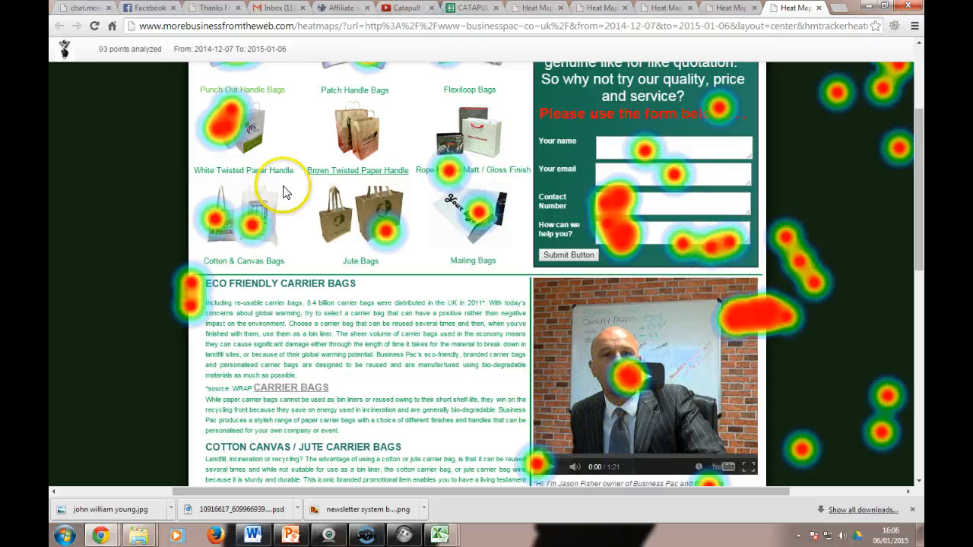
{"action": "mouse_move", "coordinate": [601, 8]}
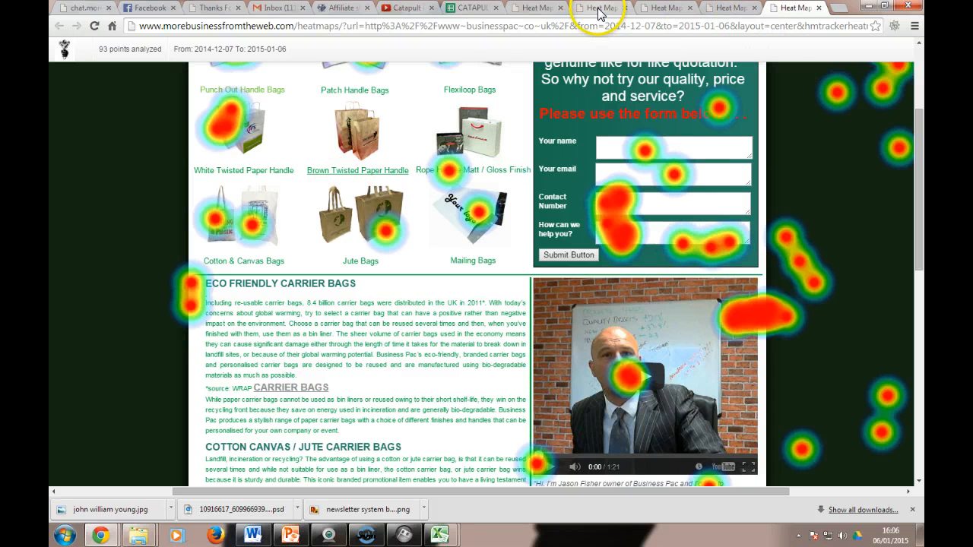
Step: Change the heat map type to Scroll and generate the businesspac.co.uk homepage map
{"action": "left_click", "coordinate": [536, 7]}
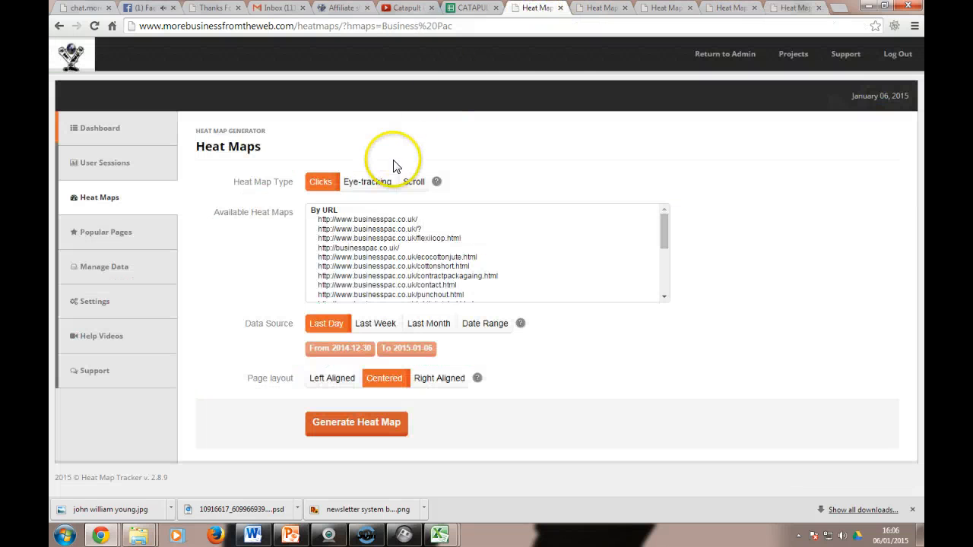
{"action": "left_click", "coordinate": [355, 423]}
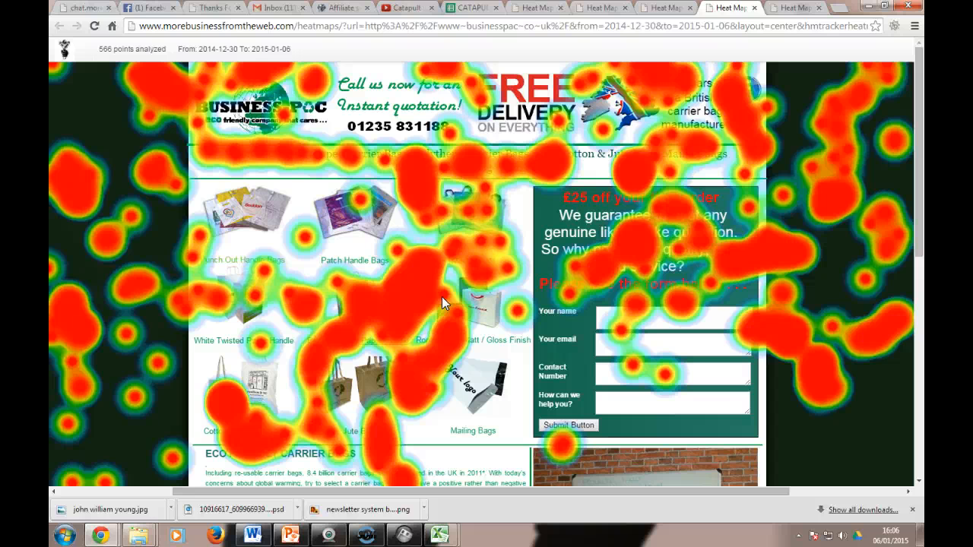
{"action": "mouse_move", "coordinate": [212, 244]}
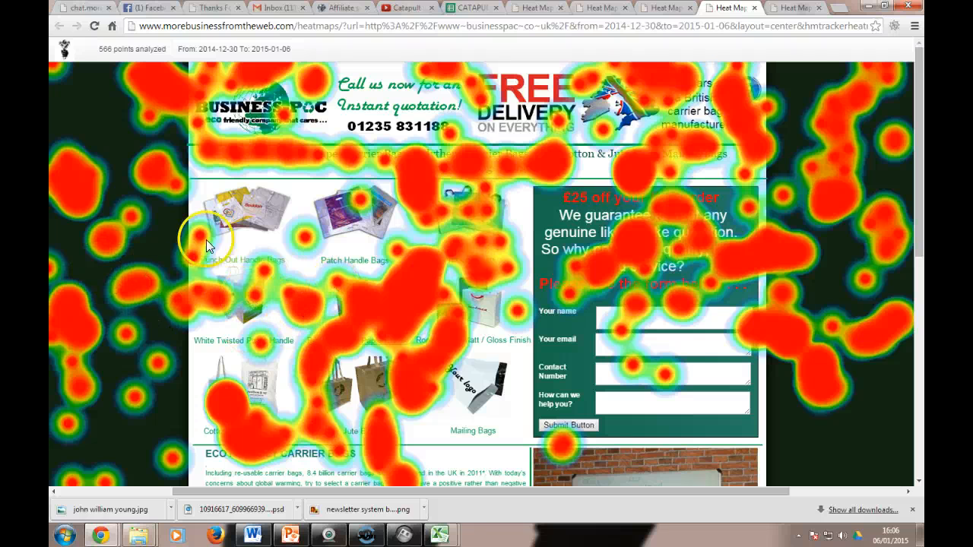
{"action": "mouse_move", "coordinate": [369, 318]}
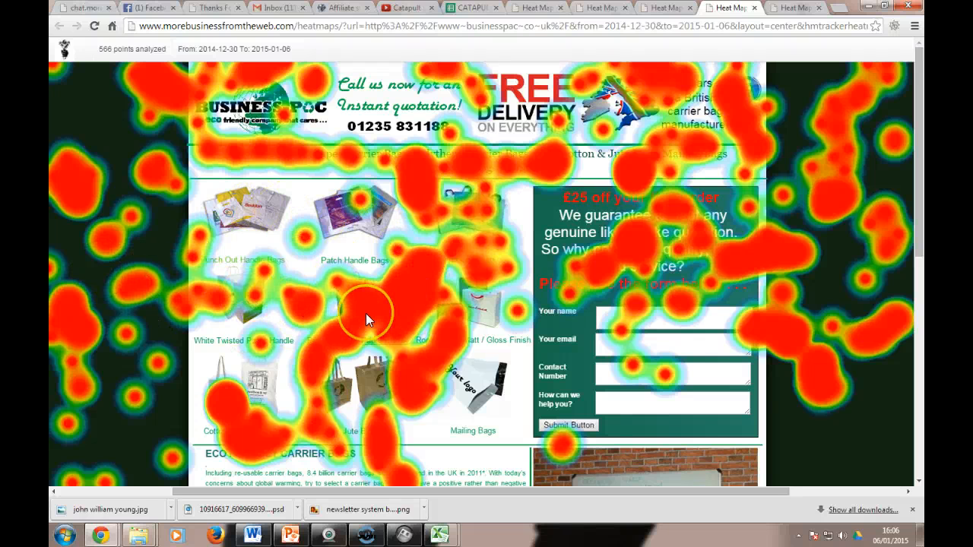
{"action": "mouse_move", "coordinate": [367, 319]}
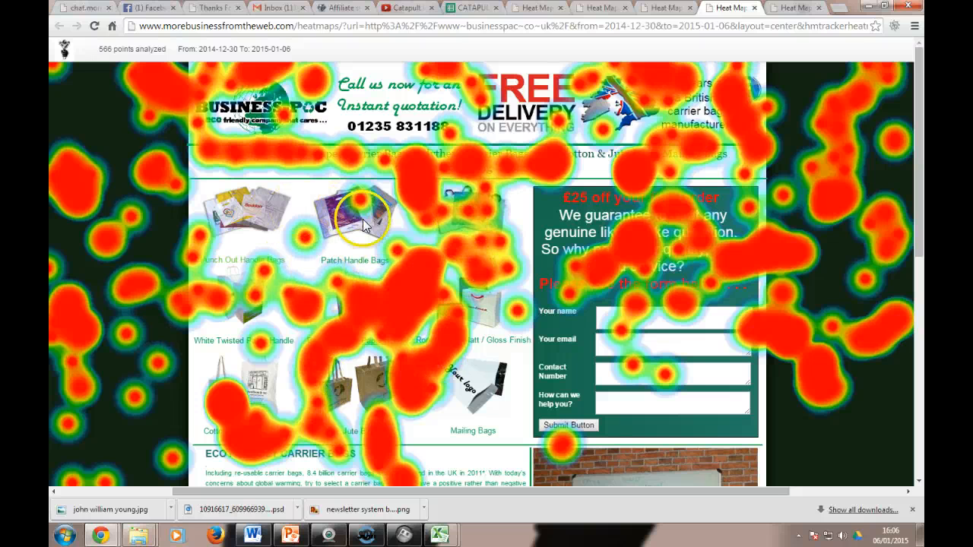
{"action": "mouse_move", "coordinate": [273, 440]}
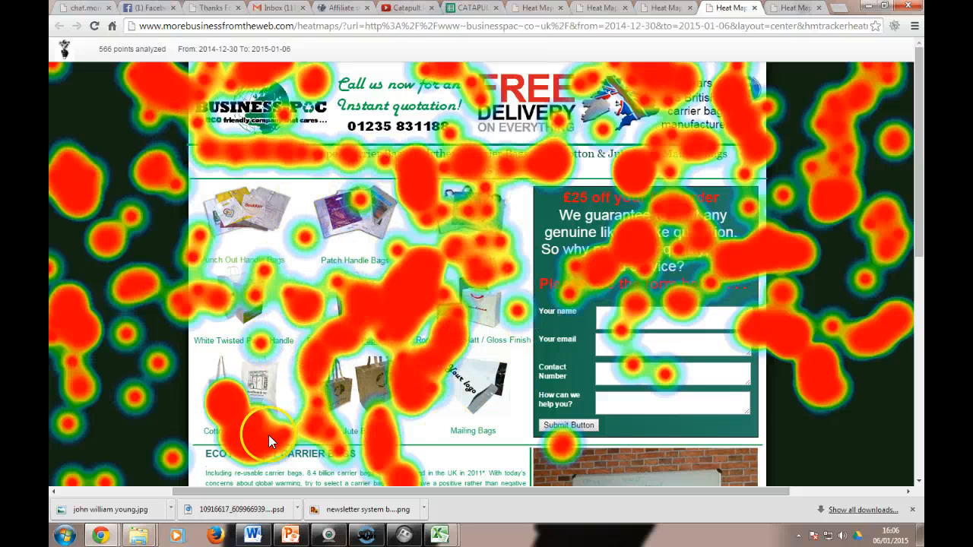
{"action": "mouse_move", "coordinate": [796, 161]}
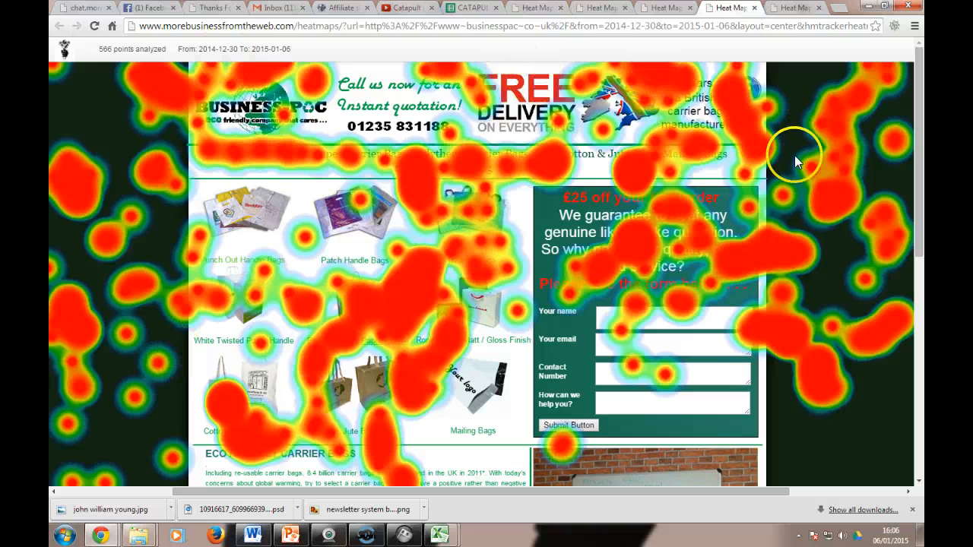
{"action": "mouse_move", "coordinate": [574, 225]}
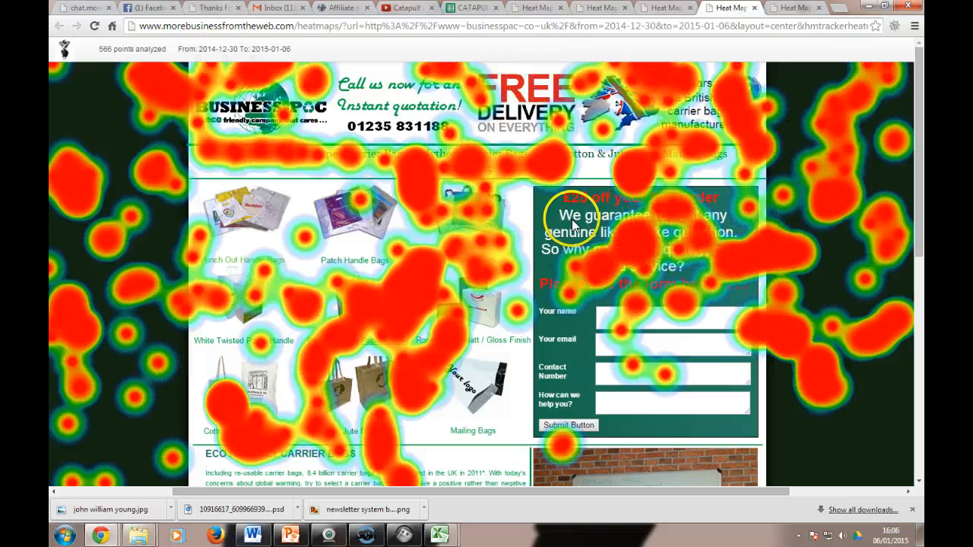
{"action": "mouse_move", "coordinate": [614, 255]}
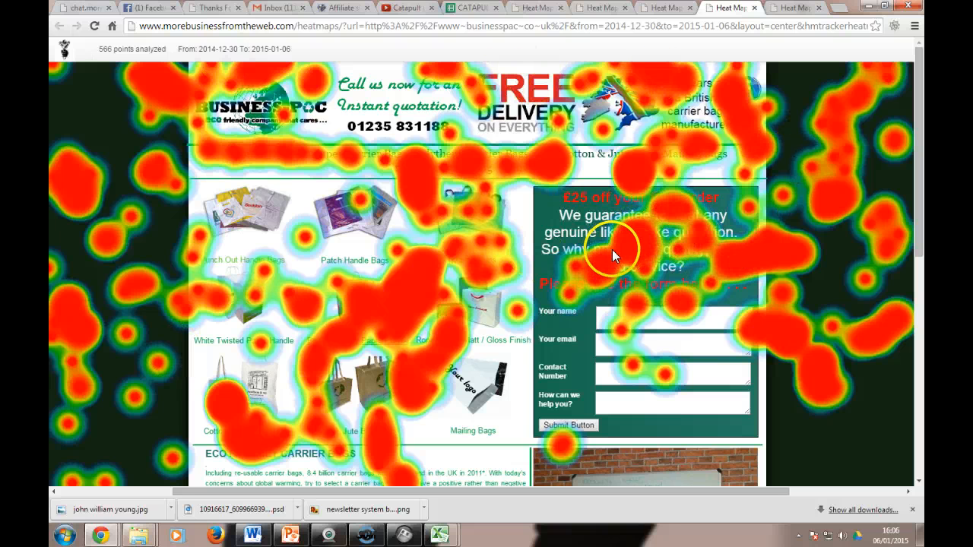
{"action": "mouse_move", "coordinate": [584, 226]}
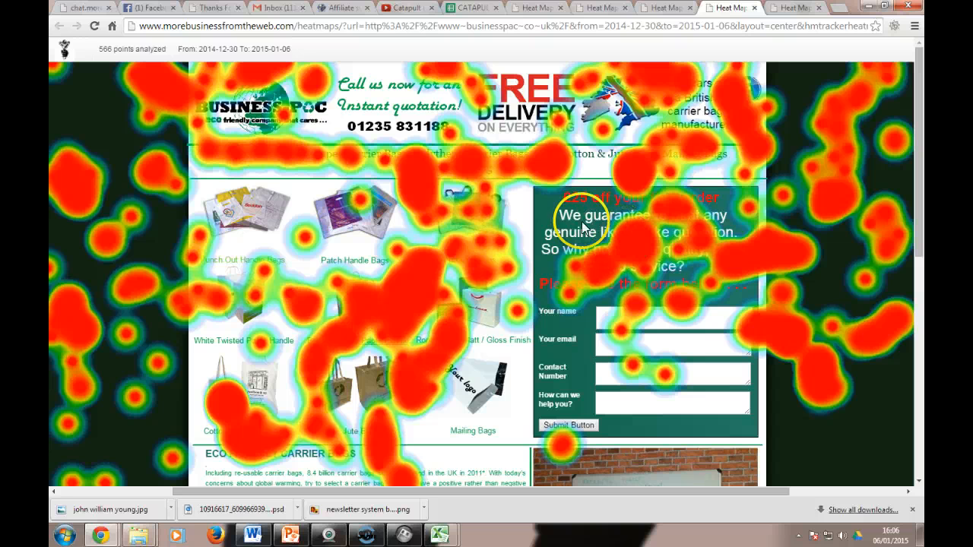
{"action": "mouse_move", "coordinate": [744, 188]}
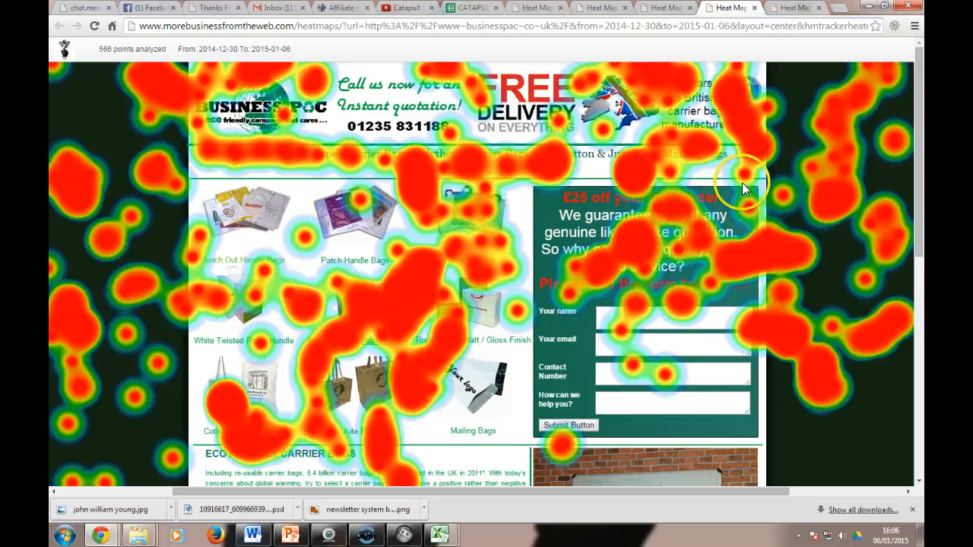
{"action": "mouse_move", "coordinate": [858, 180]}
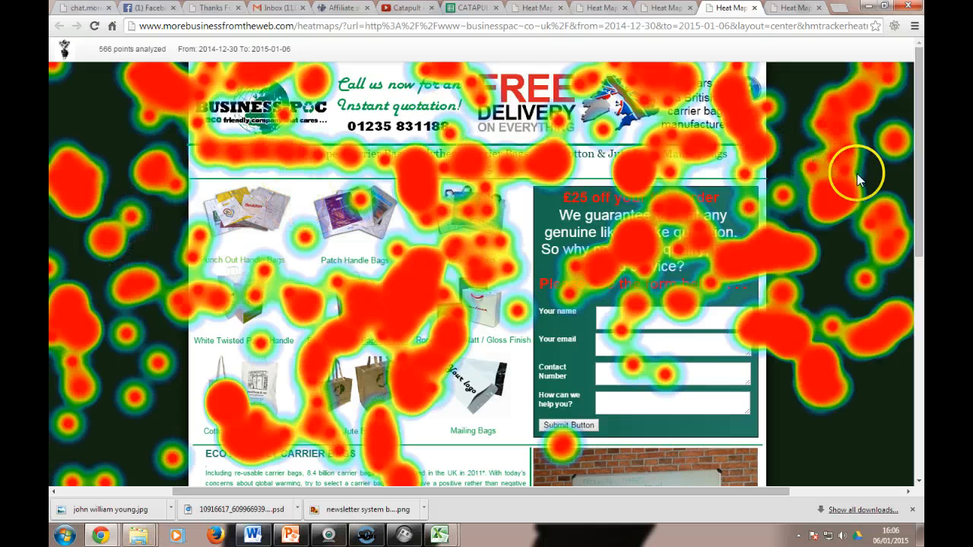
{"action": "scroll", "scroll_direction": "down", "scroll_amount": 3}
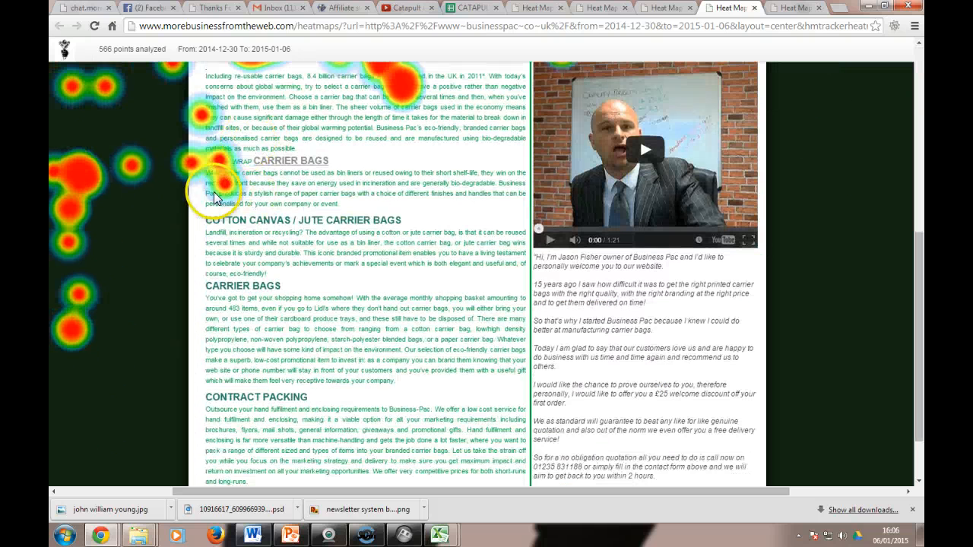
{"action": "scroll", "scroll_direction": "down", "scroll_amount": 3}
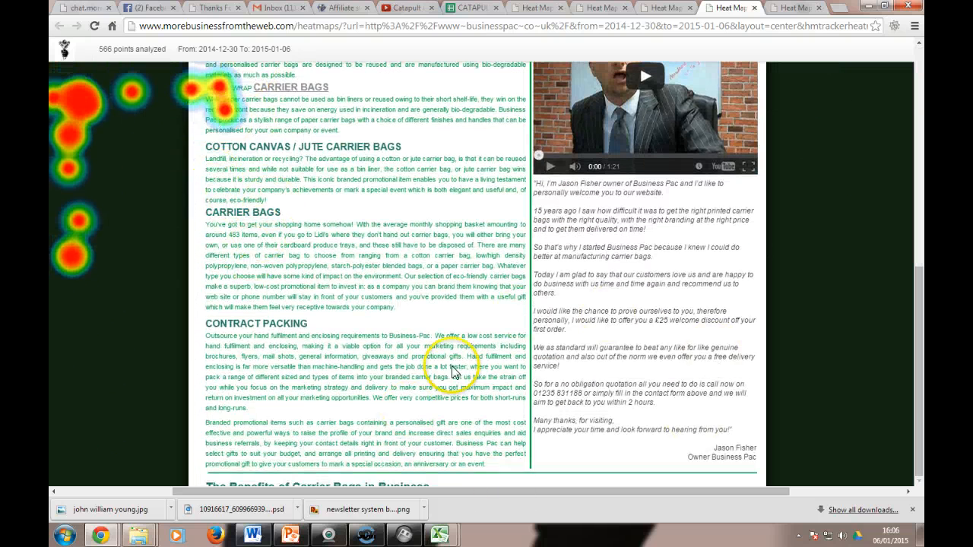
{"action": "mouse_move", "coordinate": [764, 408]}
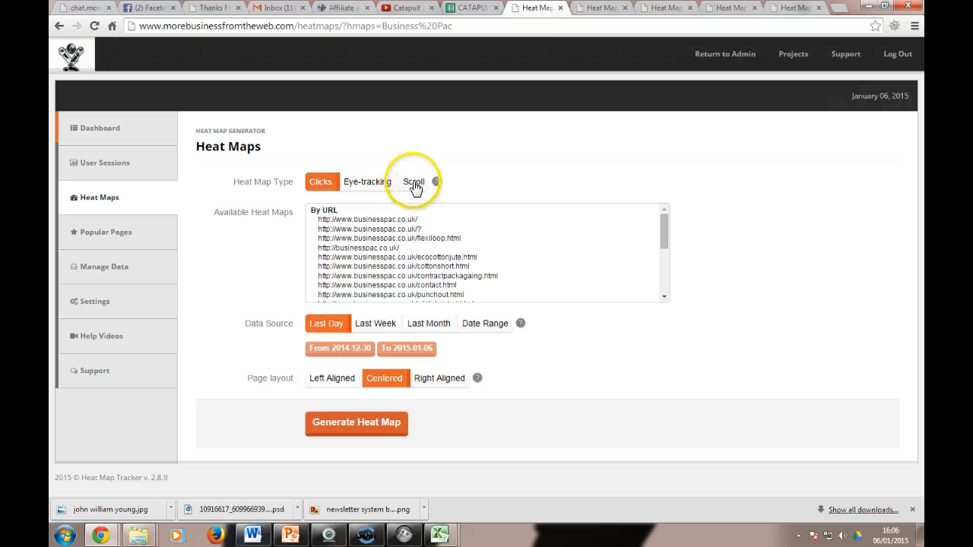
{"action": "left_click", "coordinate": [356, 422]}
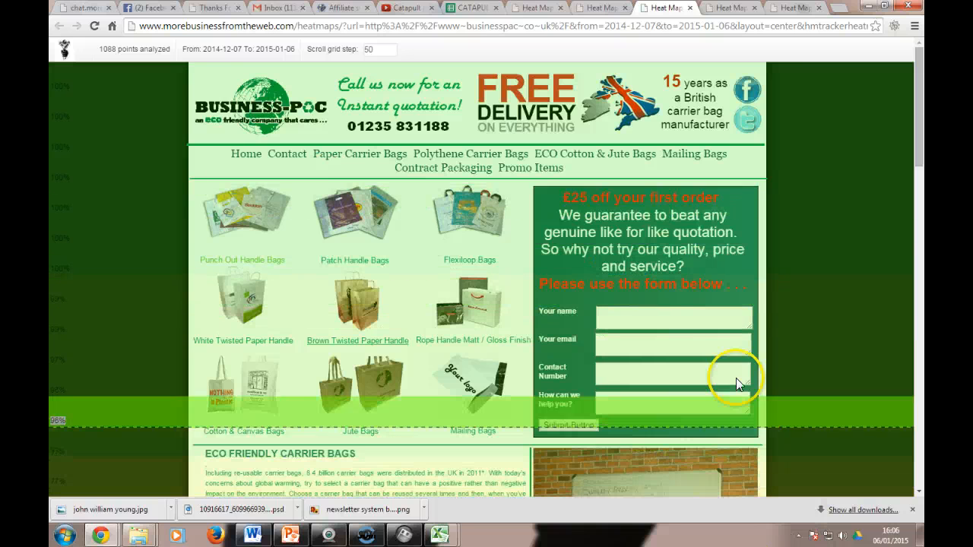
{"action": "mouse_move", "coordinate": [156, 483]}
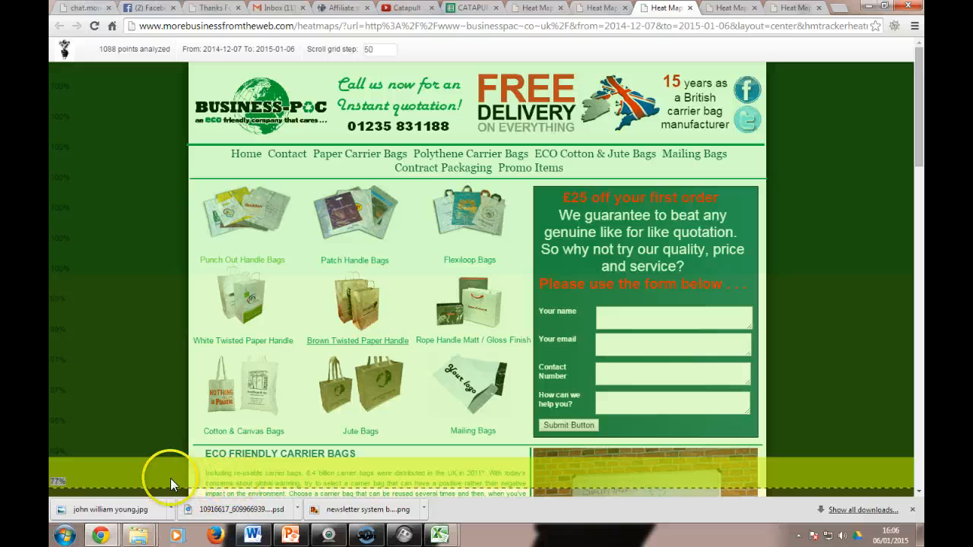
{"action": "mouse_move", "coordinate": [225, 477]}
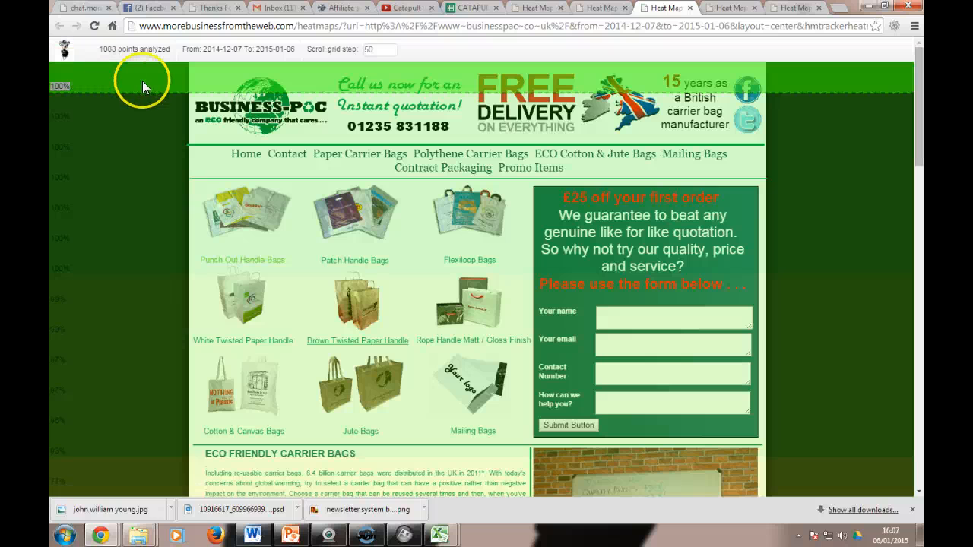
{"action": "mouse_move", "coordinate": [295, 80]}
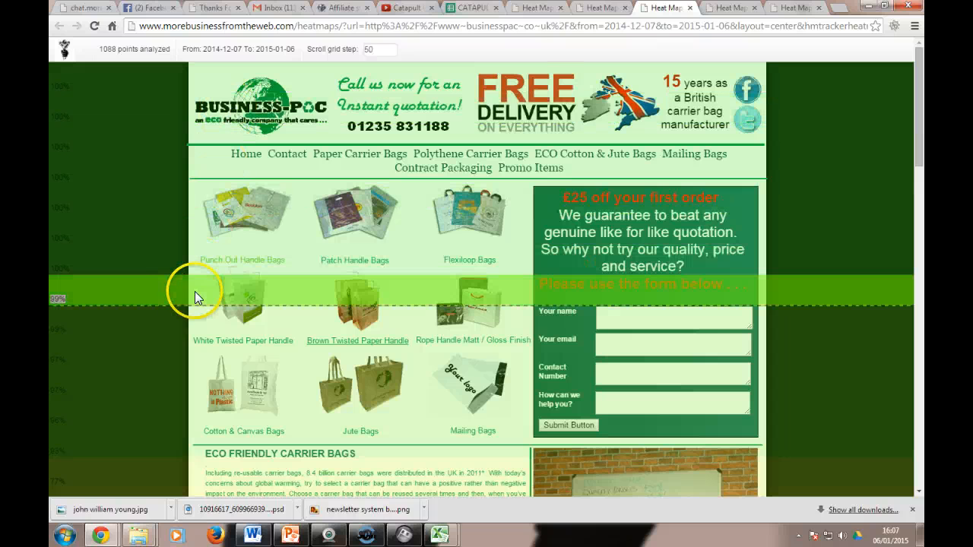
{"action": "mouse_move", "coordinate": [555, 295]}
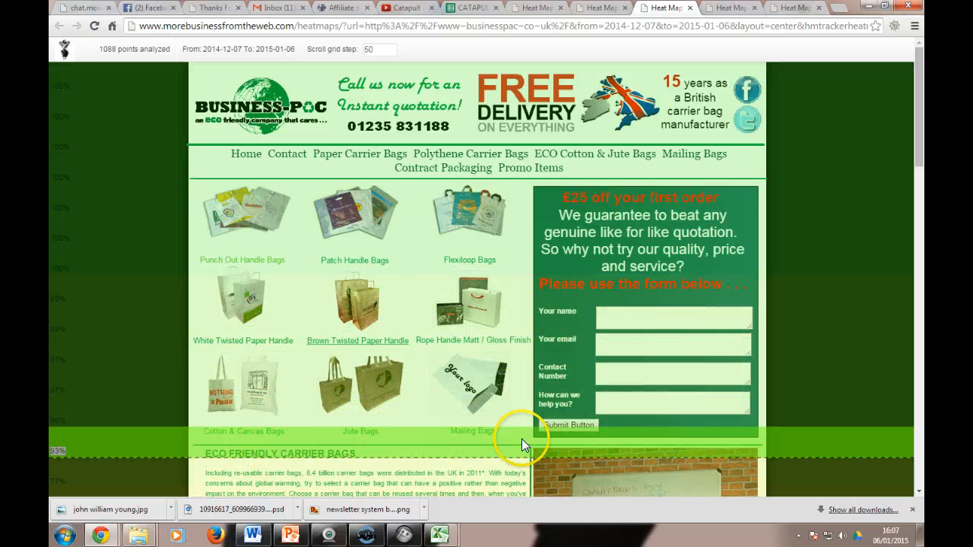
Step: Scroll the scroll map down to Eco Friendly Carrier Bags and the welcome video
{"action": "scroll", "scroll_direction": "down", "scroll_amount": 3}
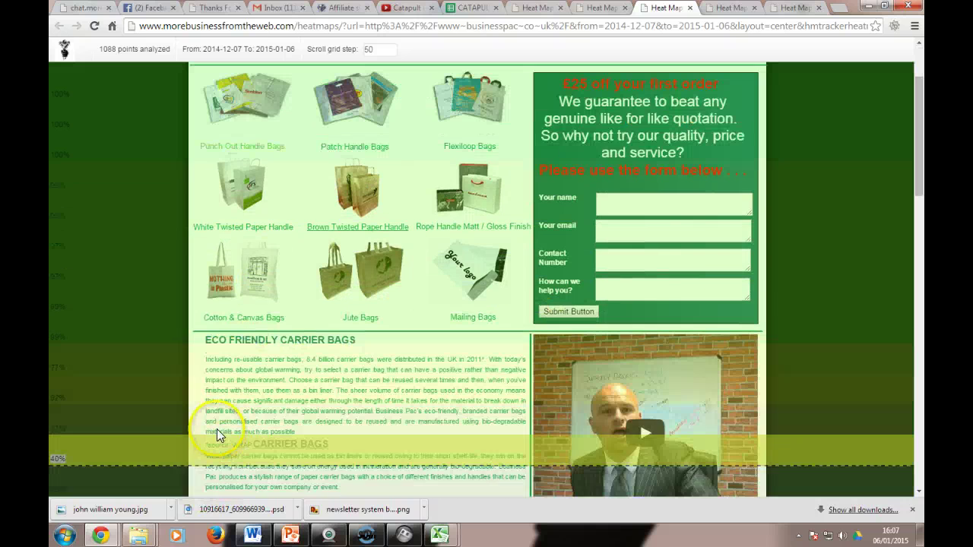
{"action": "scroll", "scroll_direction": "down", "scroll_amount": 3}
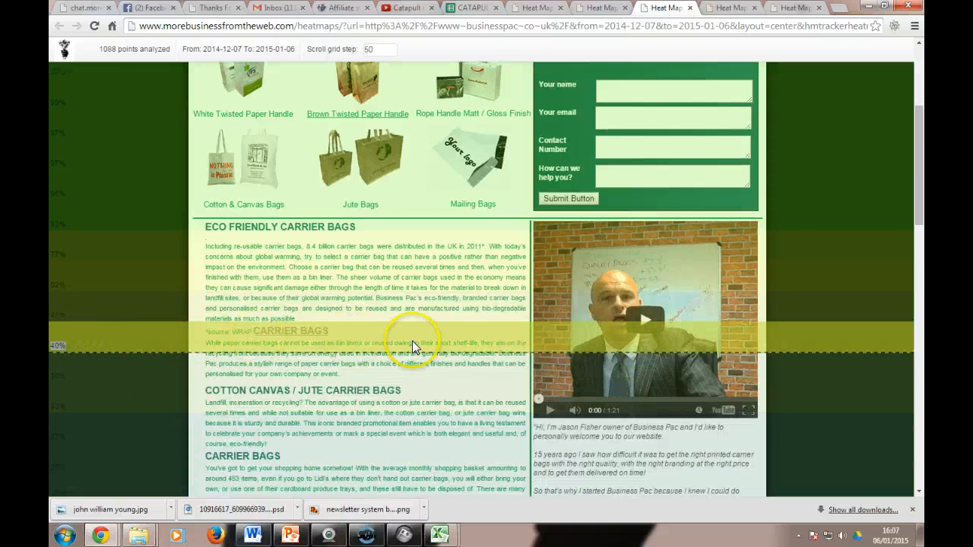
{"action": "mouse_move", "coordinate": [621, 318]}
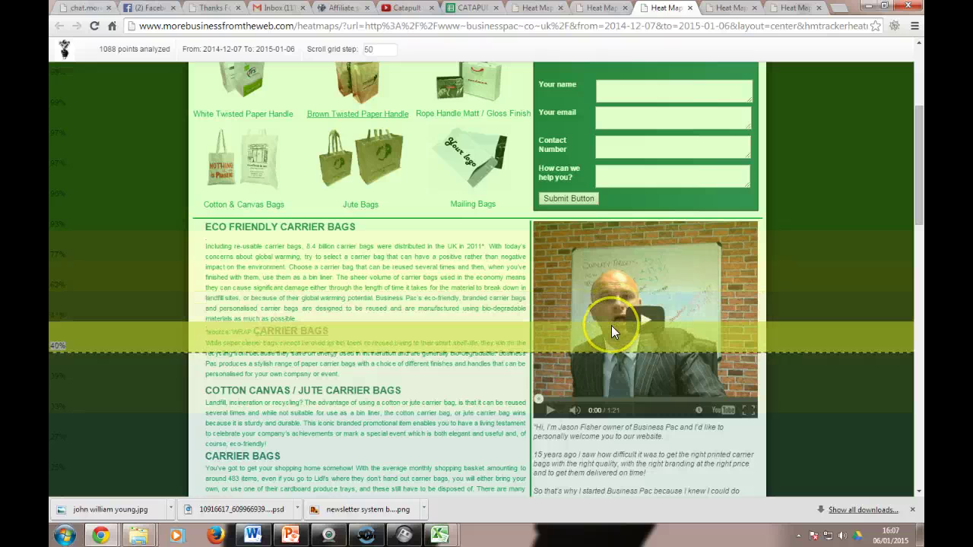
{"action": "scroll", "scroll_direction": "down", "scroll_amount": 3}
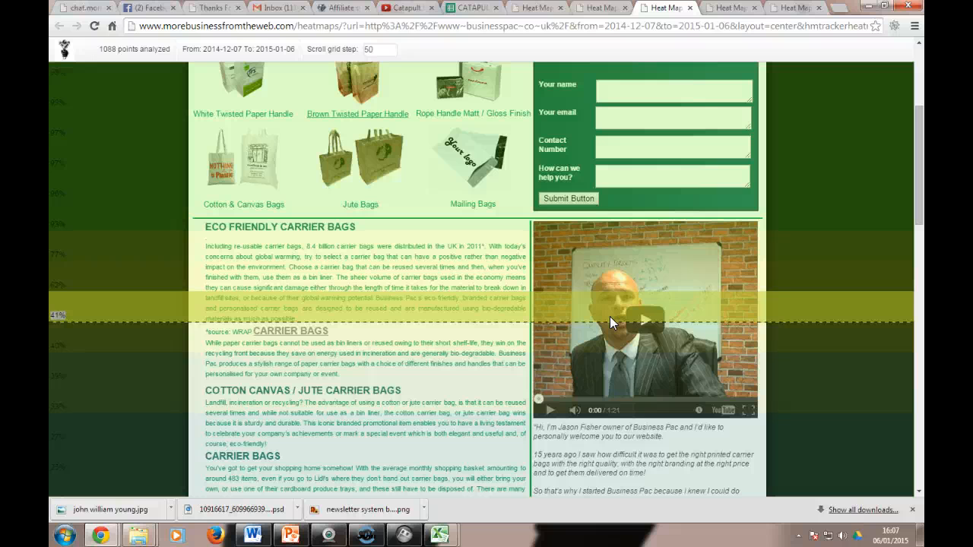
Step: Scroll down to the footer where reach nears 10%, then back to the top
{"action": "scroll", "scroll_direction": "down", "scroll_amount": 3}
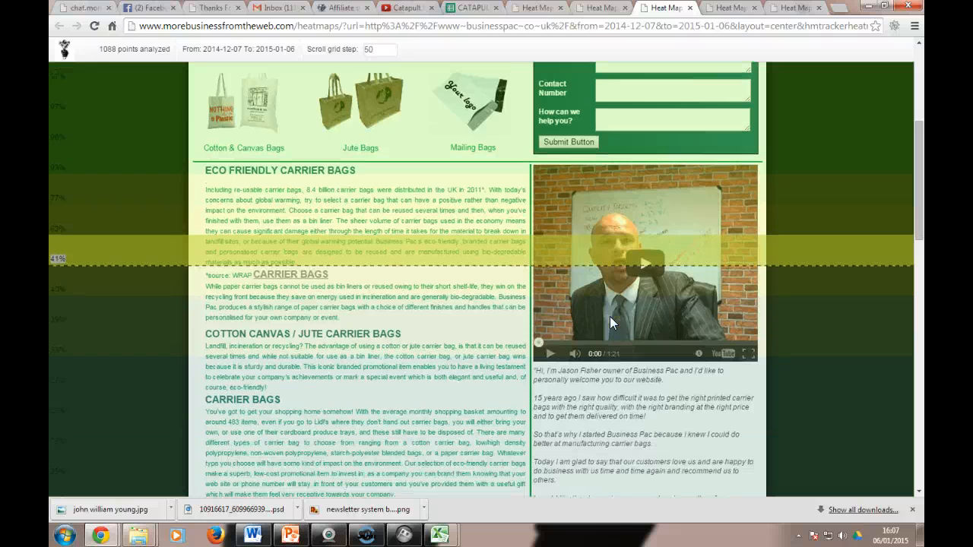
{"action": "scroll", "scroll_direction": "down", "scroll_amount": 3}
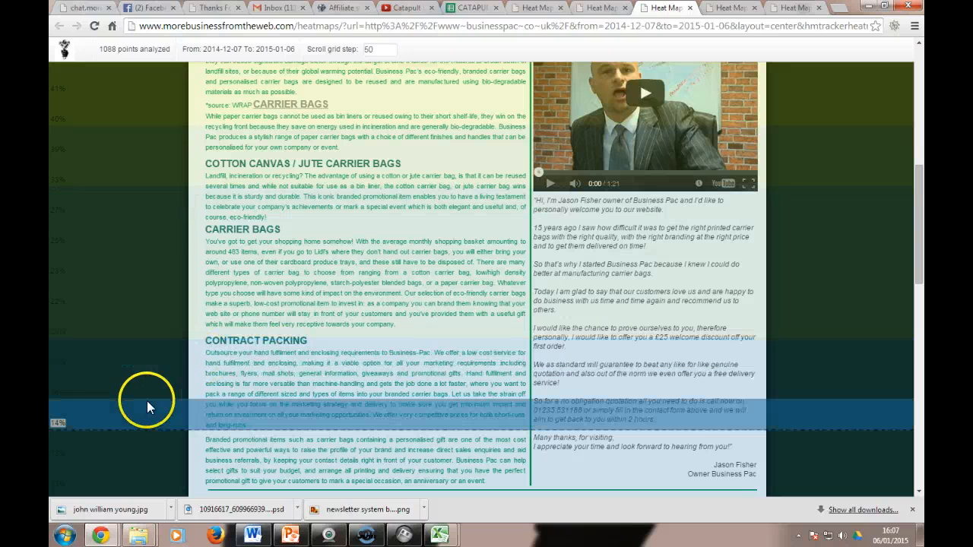
{"action": "scroll", "scroll_direction": "down", "scroll_amount": 3}
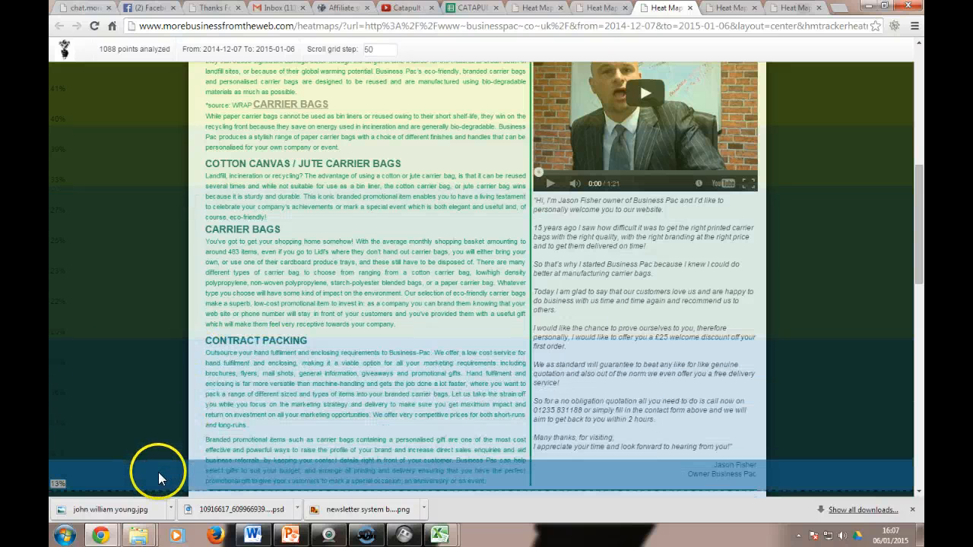
{"action": "scroll", "scroll_direction": "down", "scroll_amount": 3}
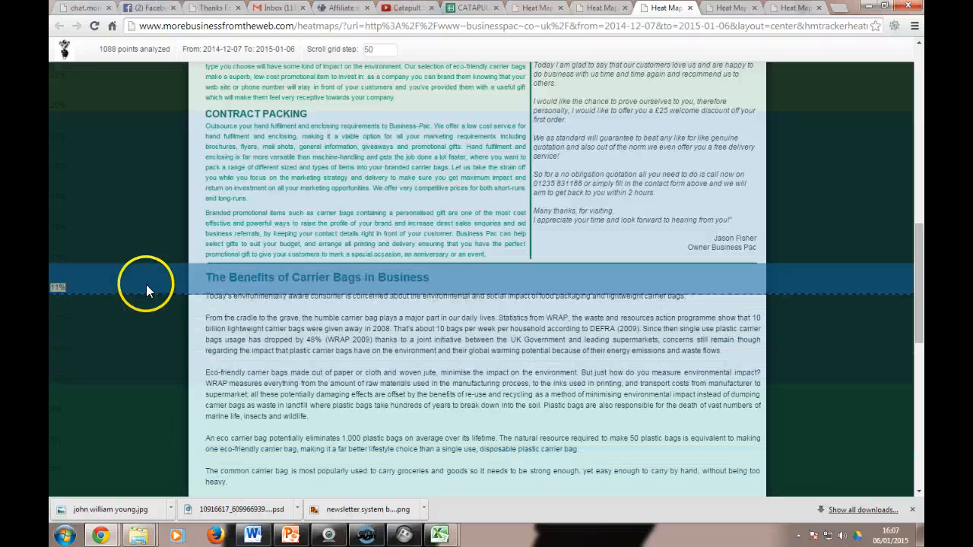
{"action": "mouse_move", "coordinate": [401, 280]}
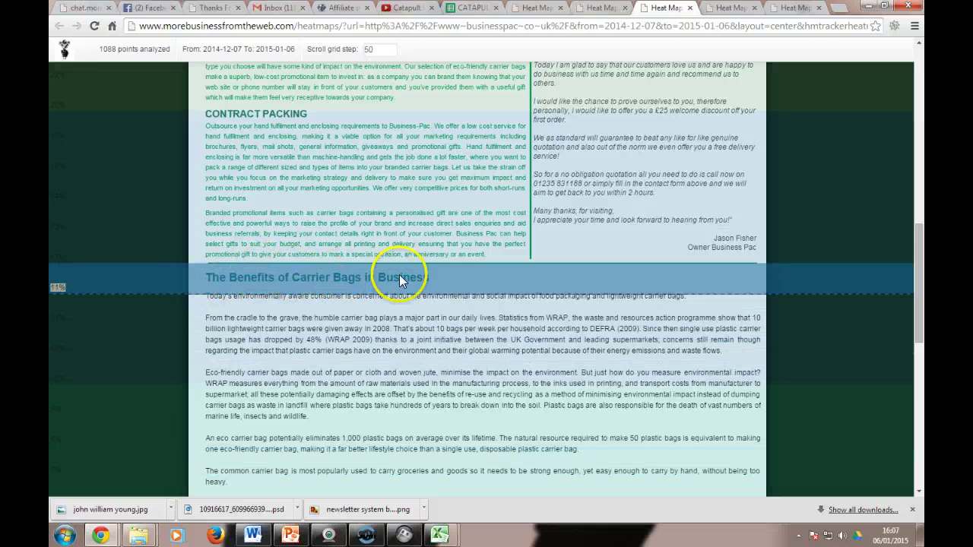
{"action": "mouse_move", "coordinate": [213, 295]}
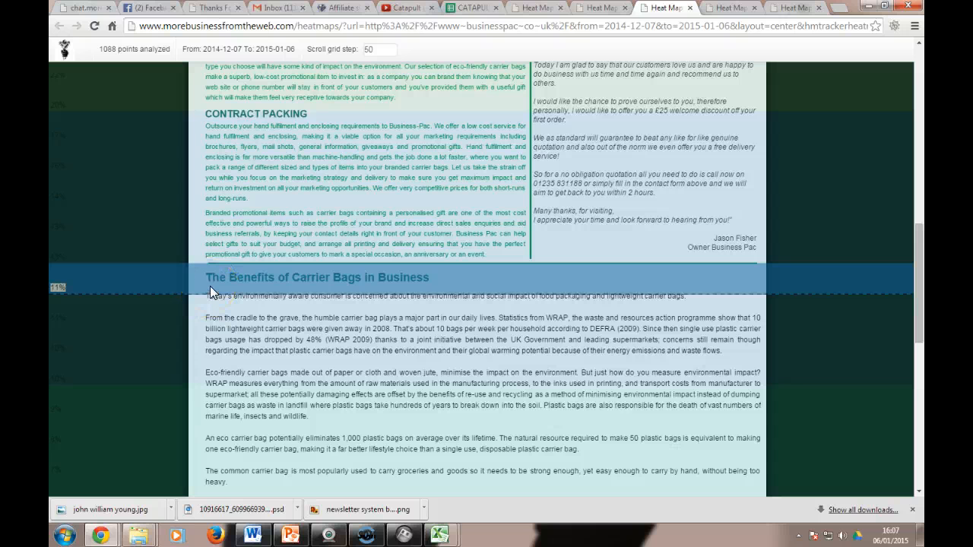
{"action": "scroll", "scroll_direction": "down", "scroll_amount": 3}
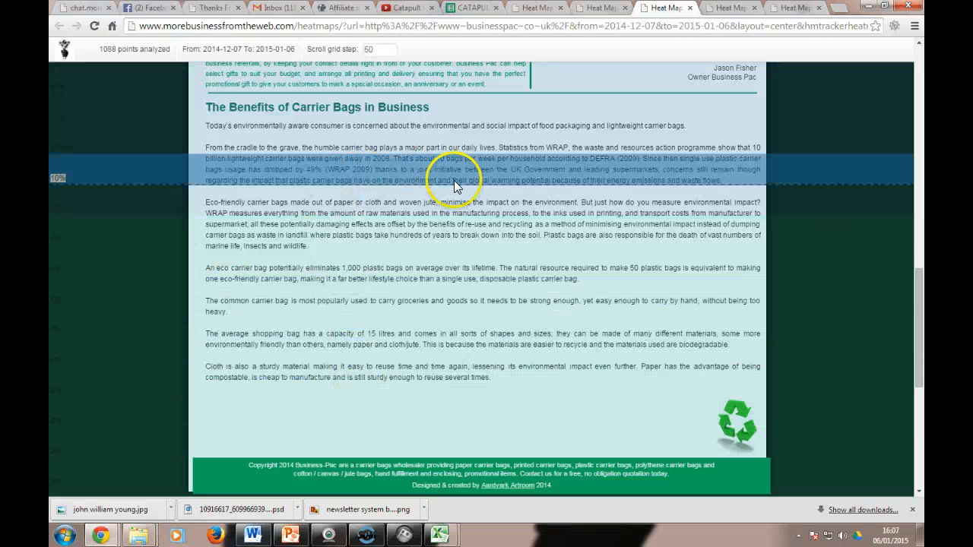
{"action": "scroll", "scroll_direction": "up", "scroll_amount": 3}
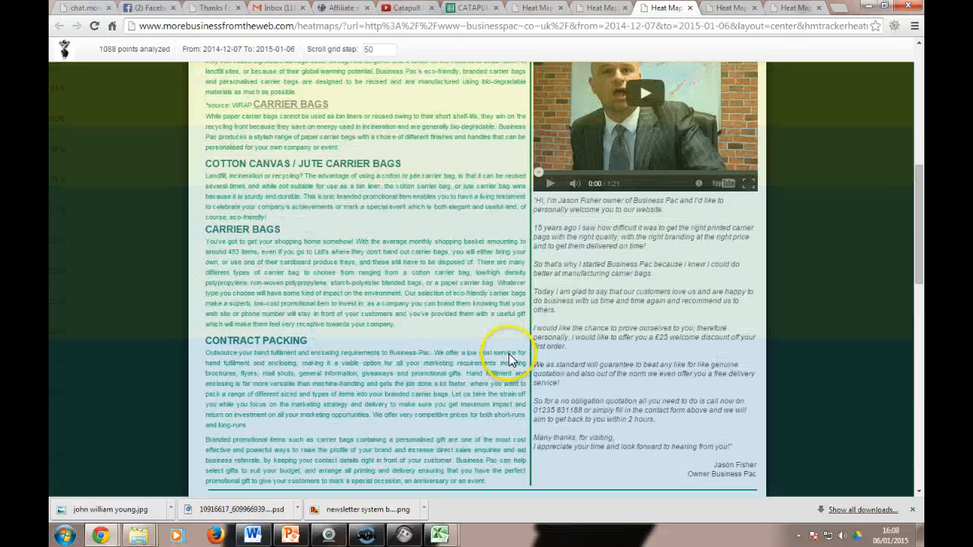
{"action": "scroll", "scroll_direction": "up", "scroll_amount": 3}
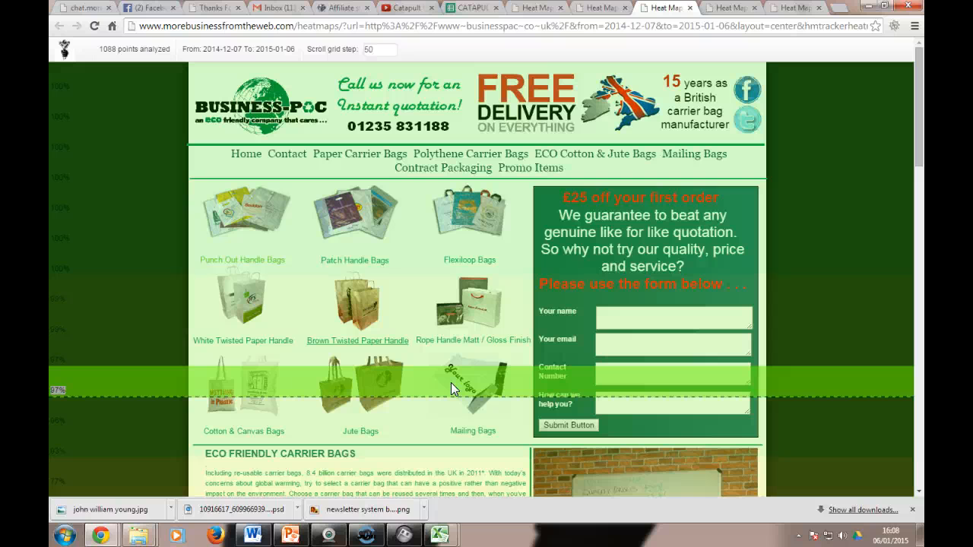
{"action": "mouse_move", "coordinate": [394, 136]}
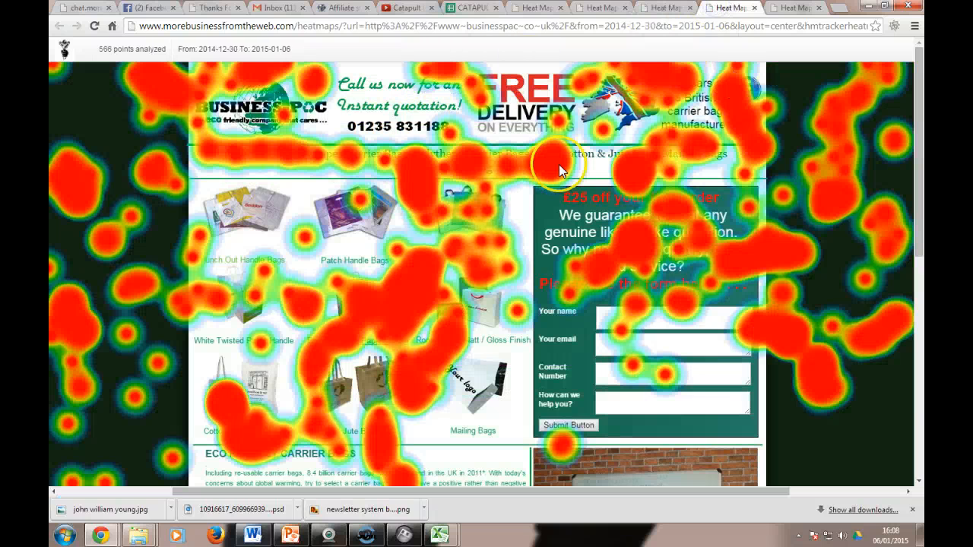
{"action": "mouse_move", "coordinate": [655, 98]}
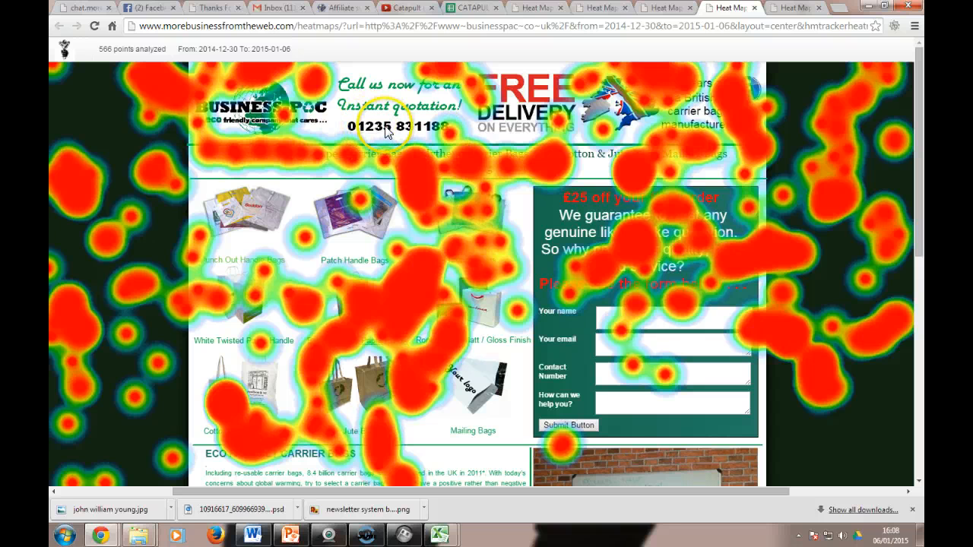
{"action": "mouse_move", "coordinate": [635, 164]}
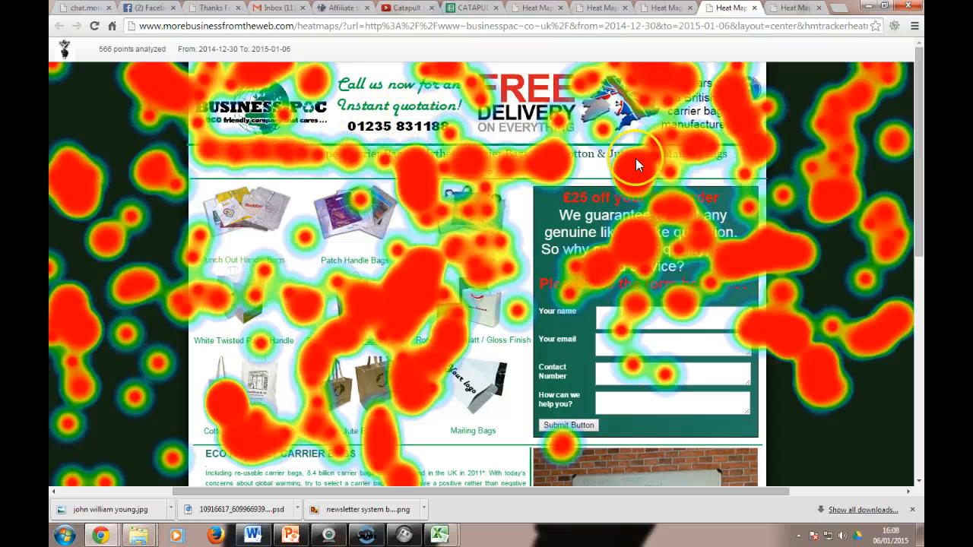
{"action": "mouse_move", "coordinate": [468, 61]}
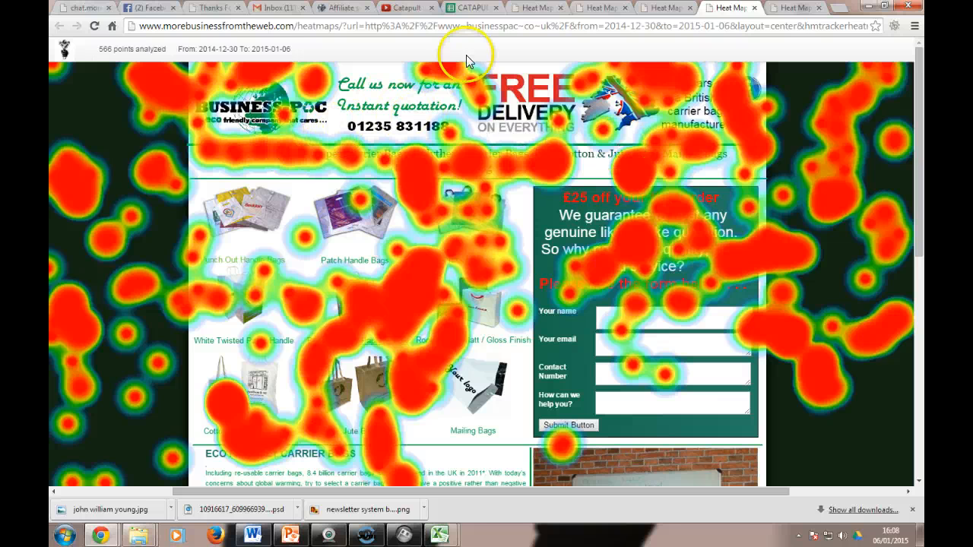
{"action": "mouse_move", "coordinate": [441, 83]}
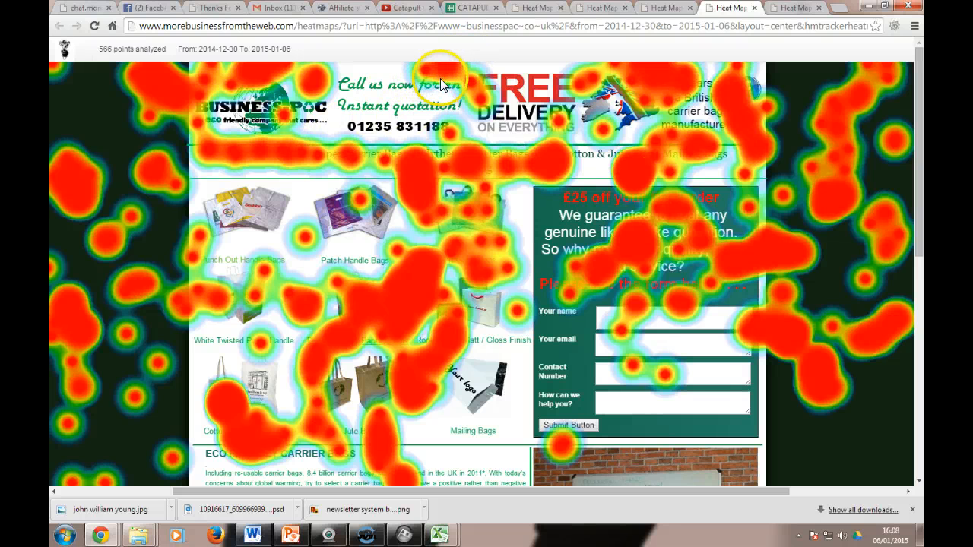
{"action": "mouse_move", "coordinate": [486, 152]}
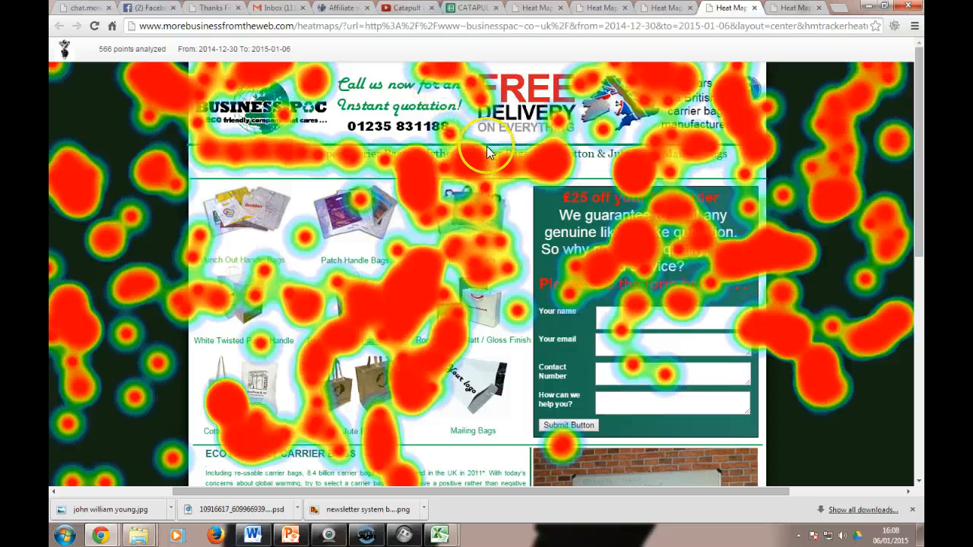
{"action": "mouse_move", "coordinate": [604, 182]}
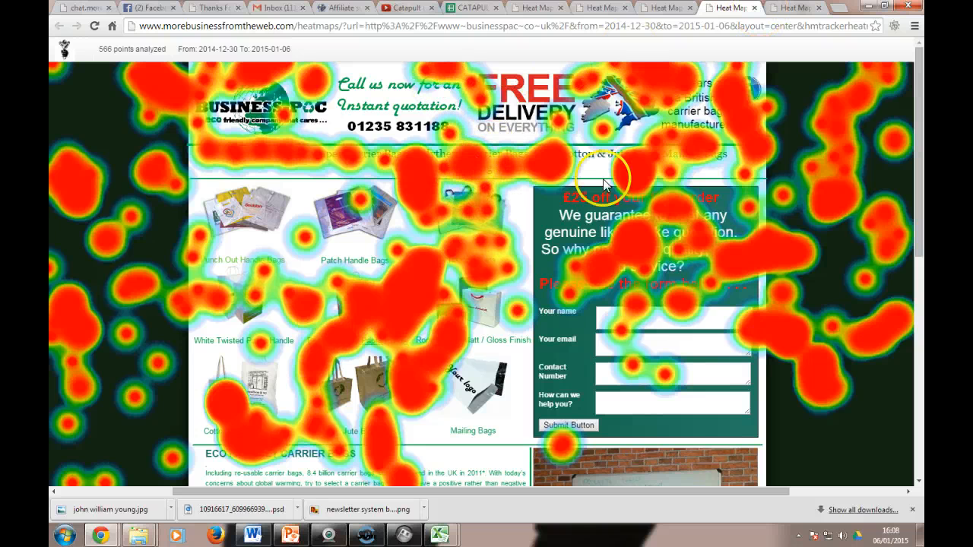